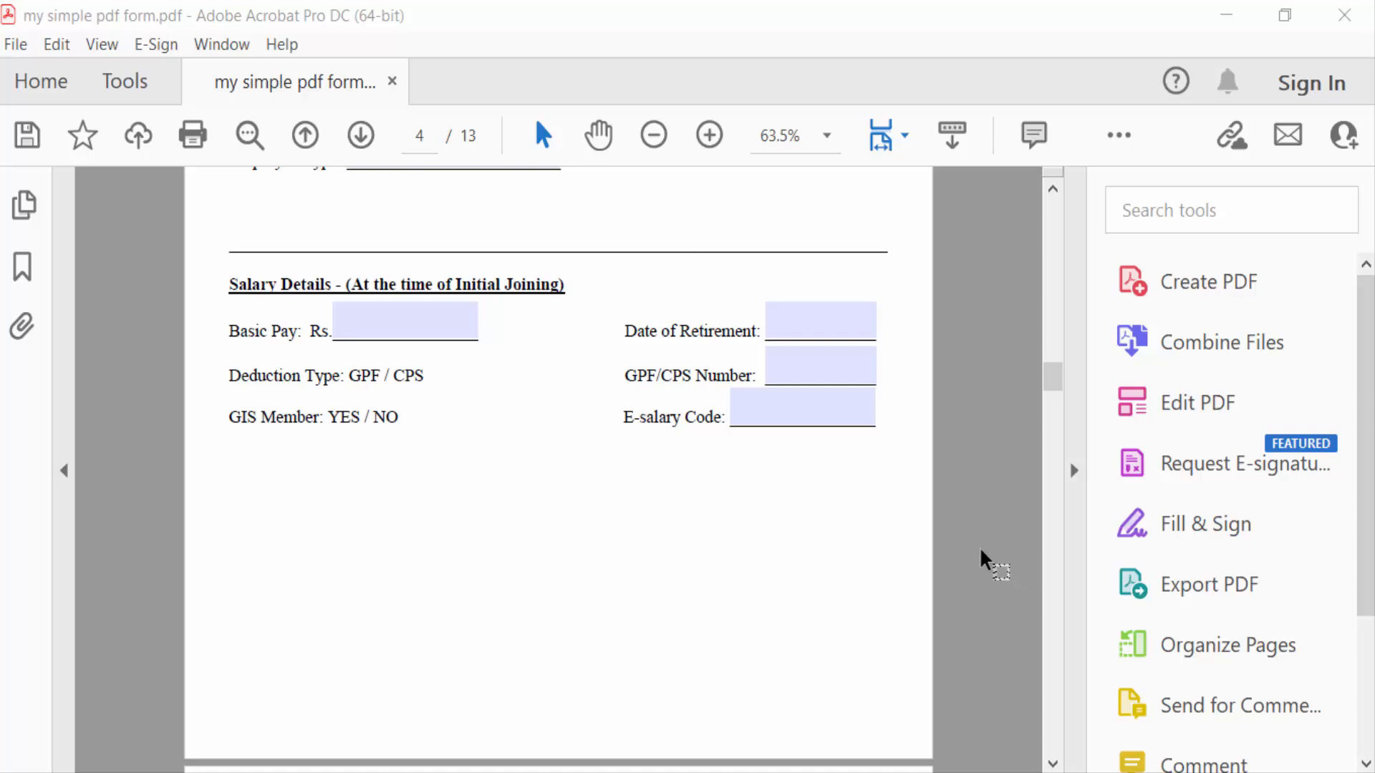
mouse_move(929, 557)
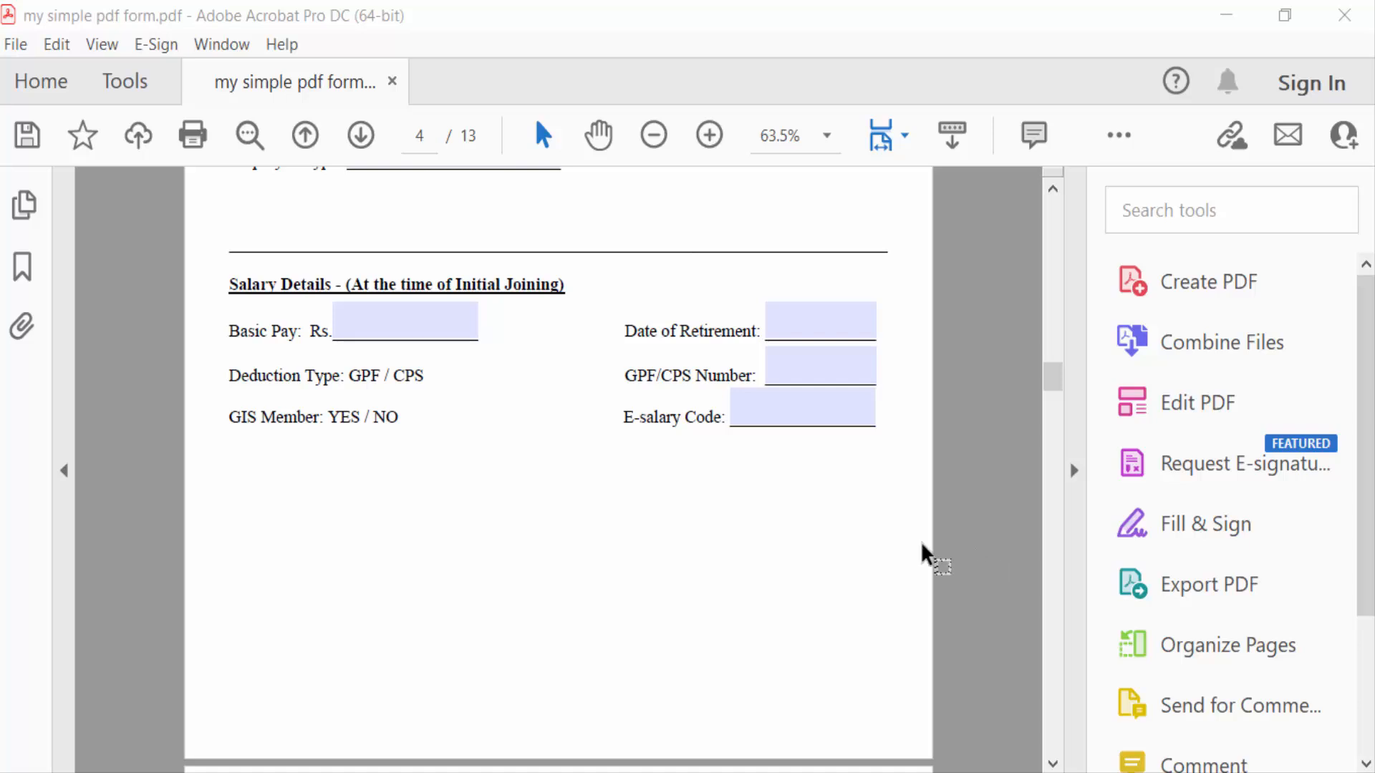
Scroll the document to bring the Form 3 Employee Professional Information page into view
scroll("down", 3)
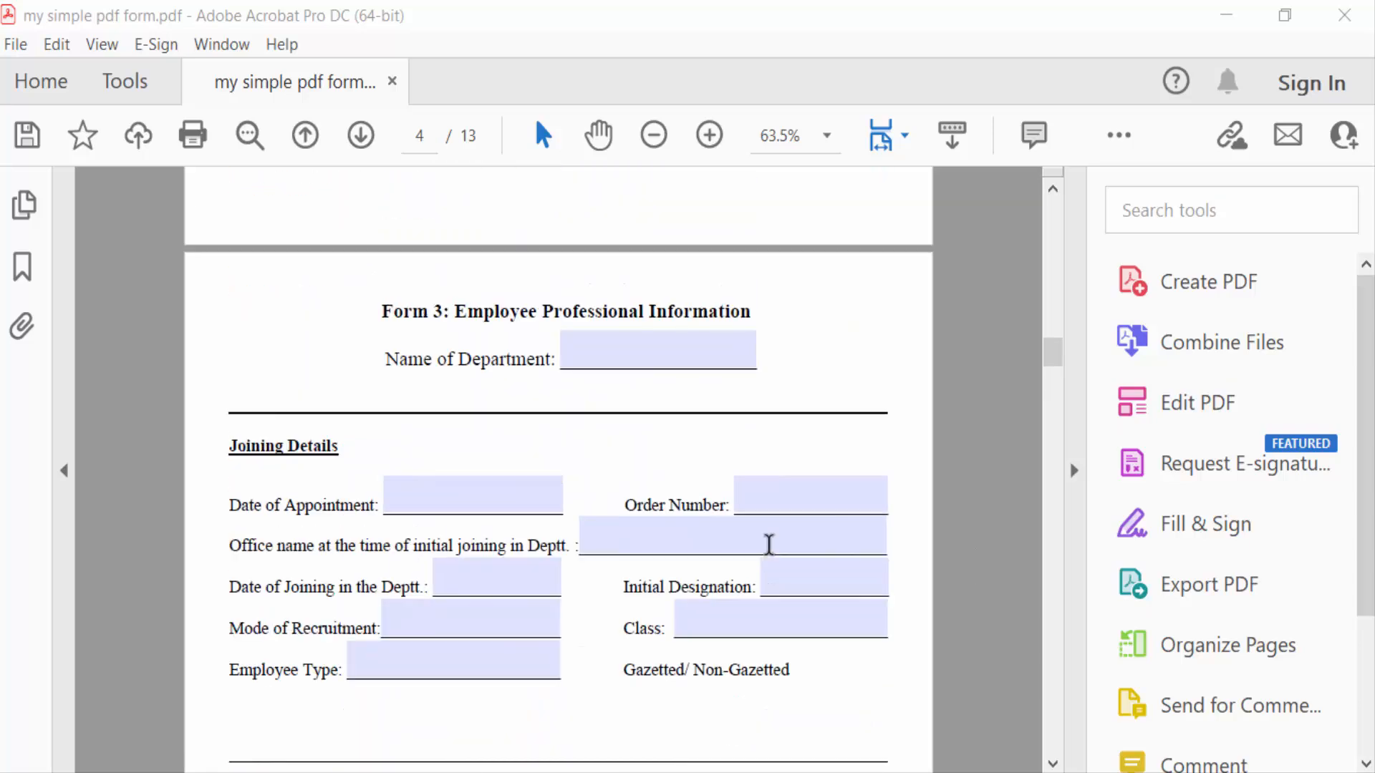
scroll("down", 3)
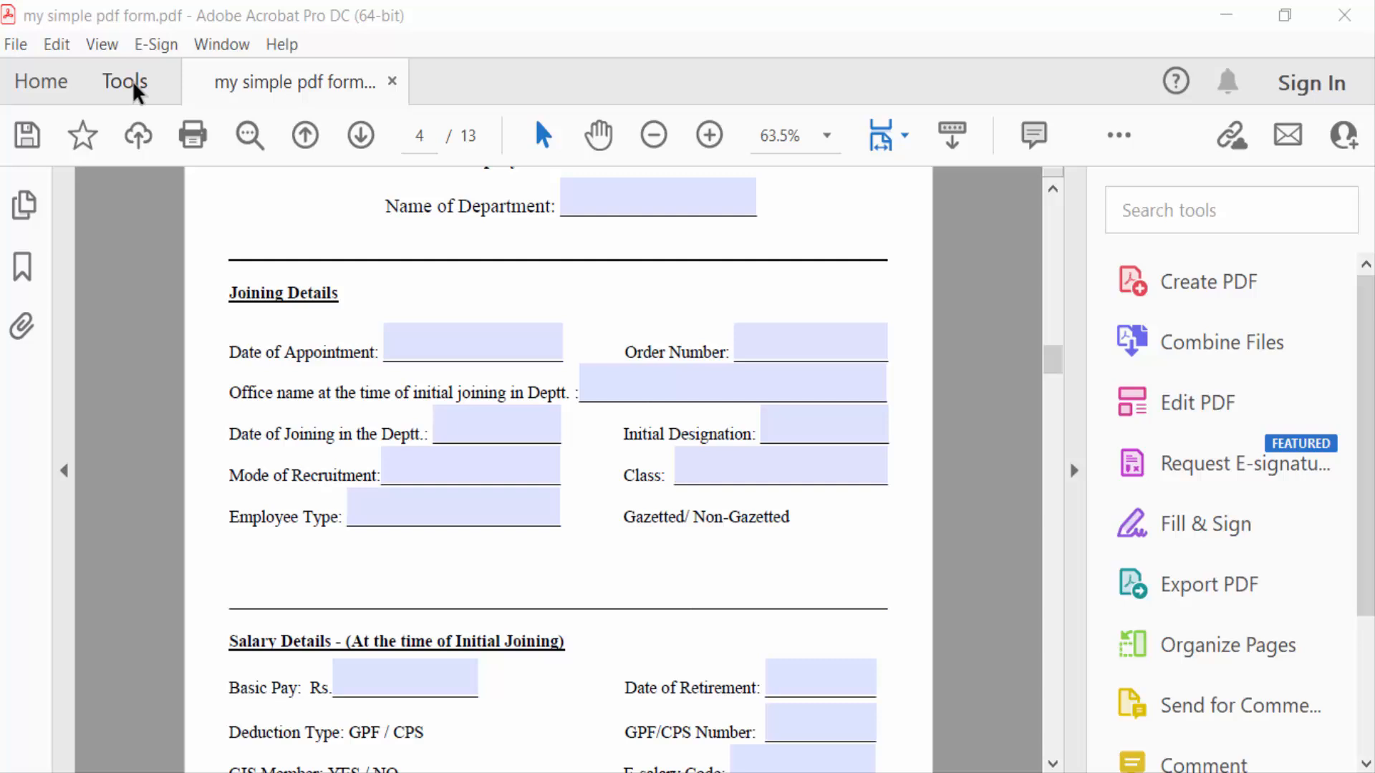
Enter Prepare Form mode and place a new push button field below the Salary Details section
left_click(124, 82)
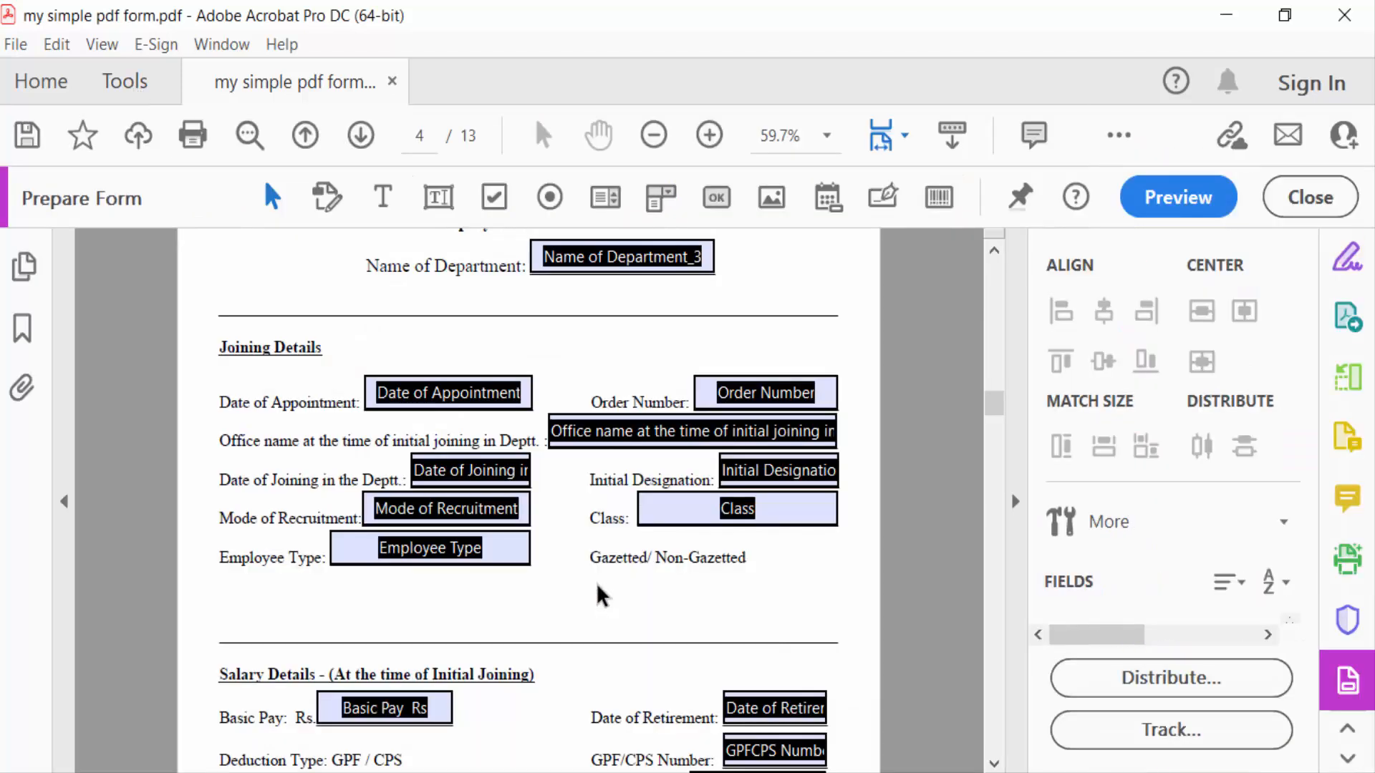
scroll("down", 3)
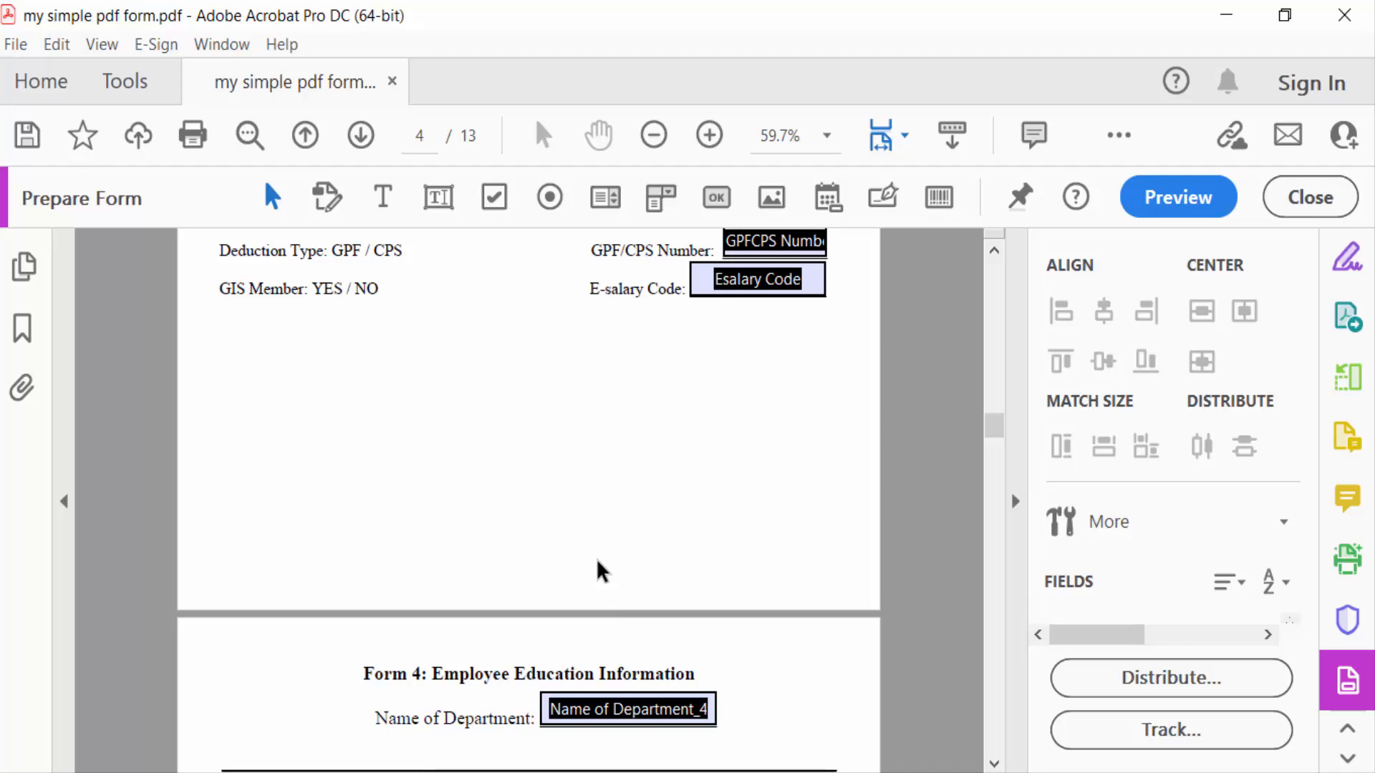
scroll("up", 3)
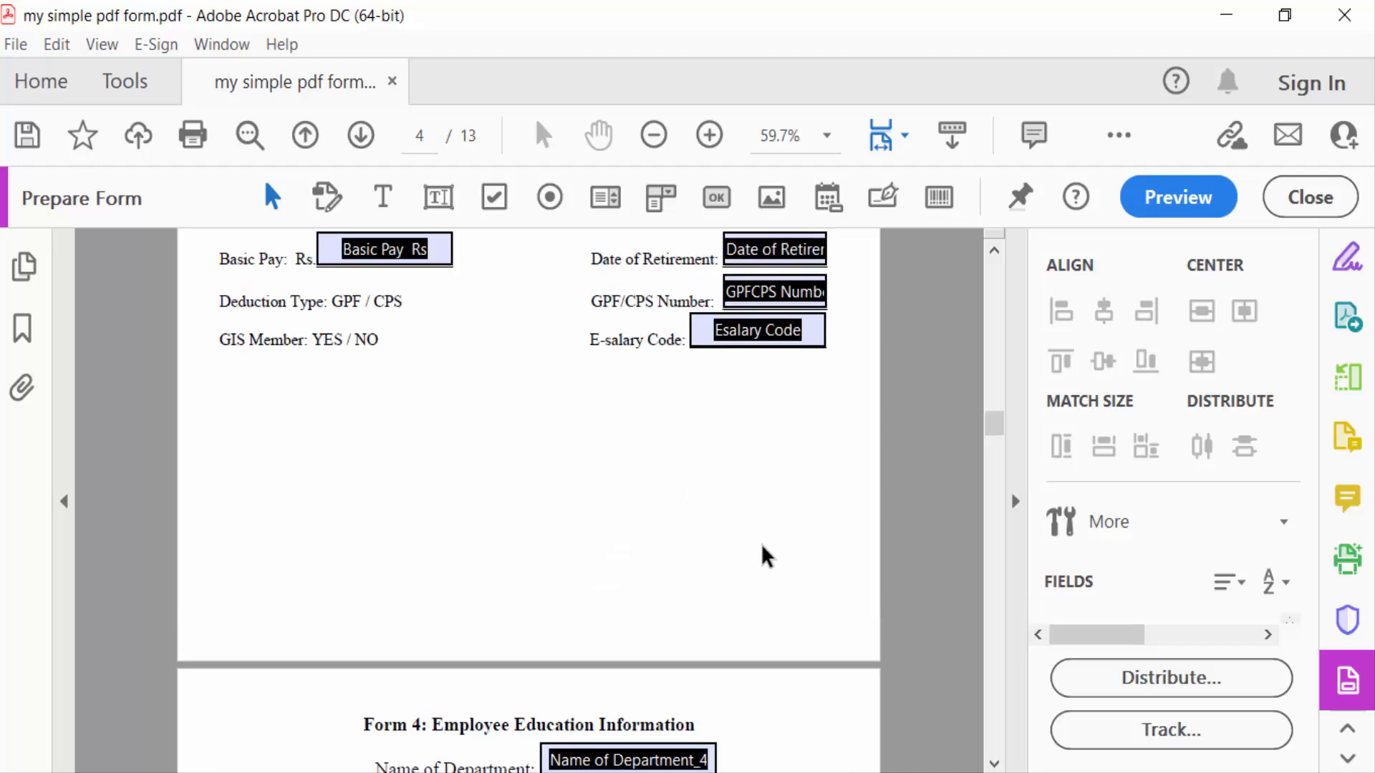
mouse_move(716, 197)
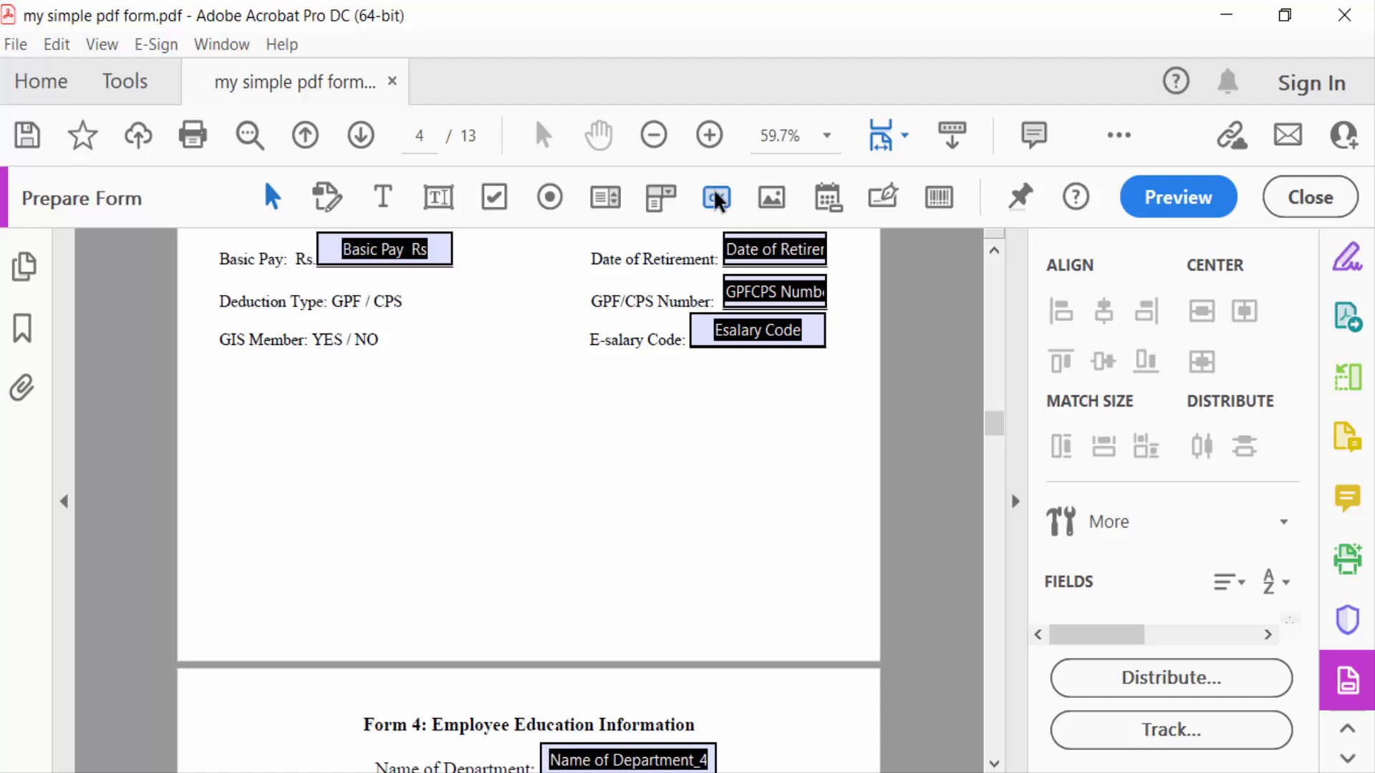
left_click(716, 196)
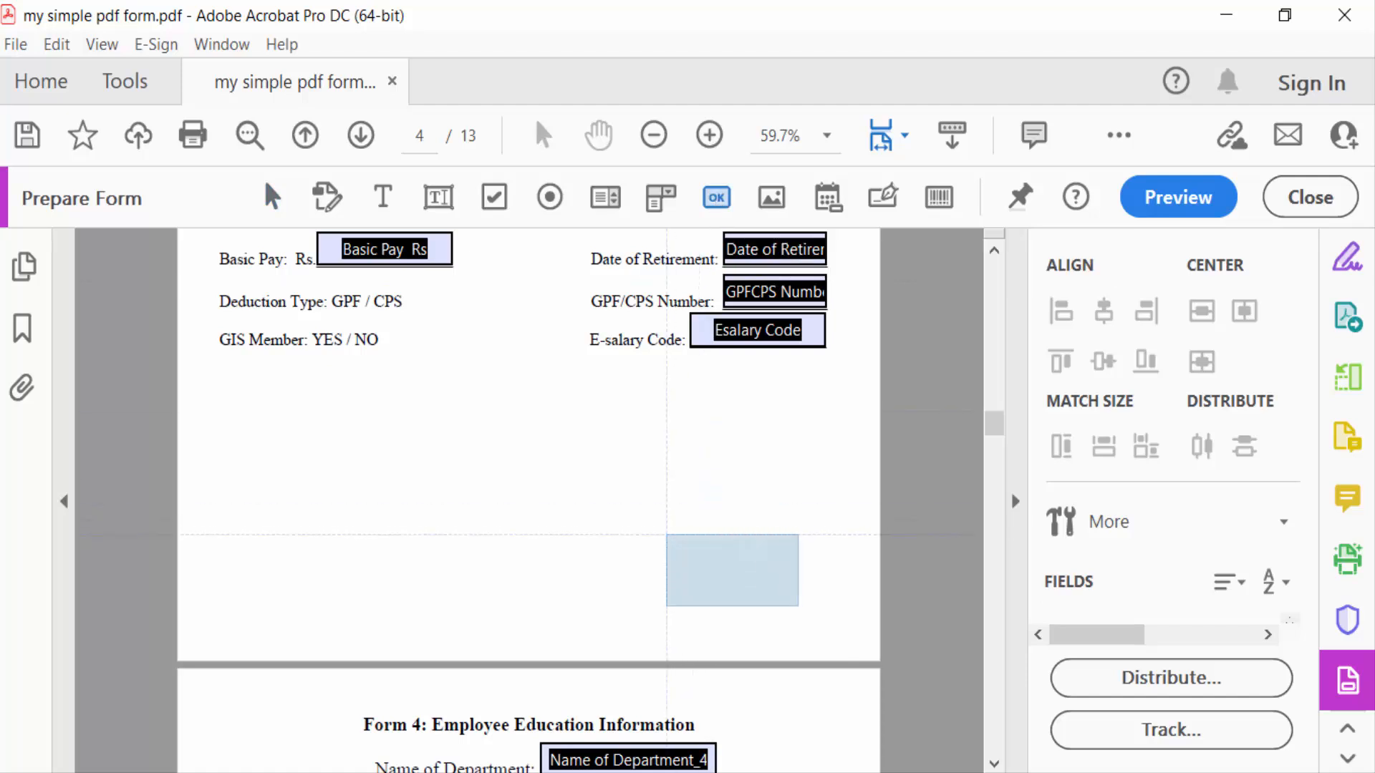
left_click(732, 569)
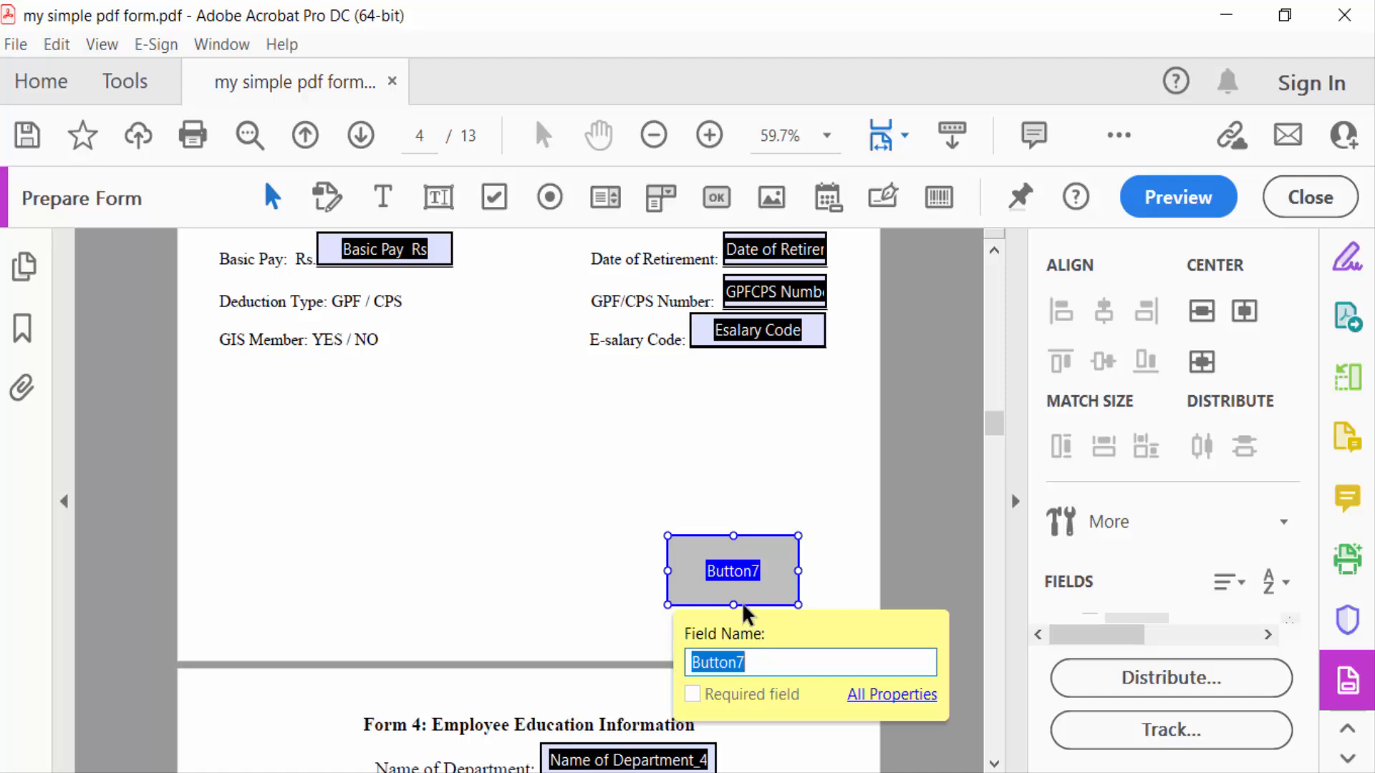
In the button's Properties, rename the field from Button7 to Button
right_click(732, 570)
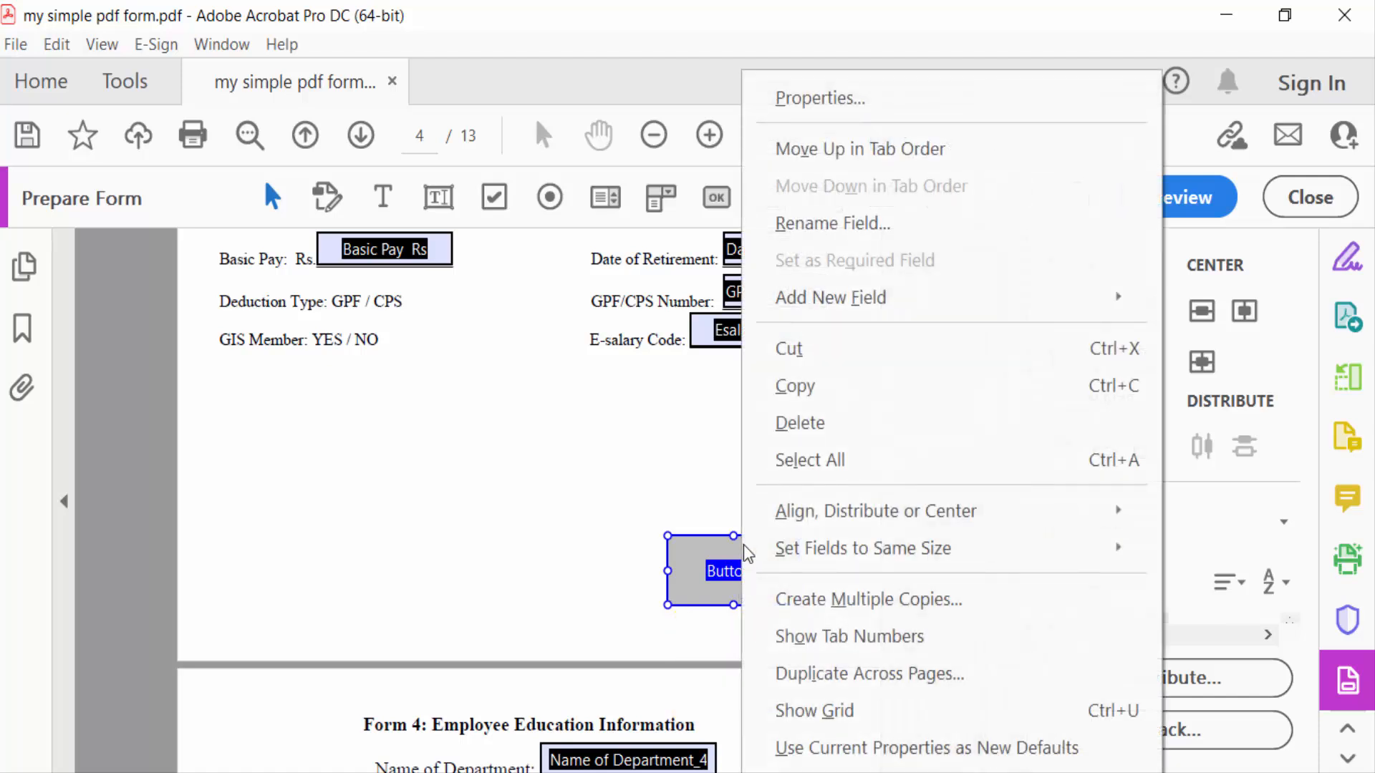
left_click(817, 97)
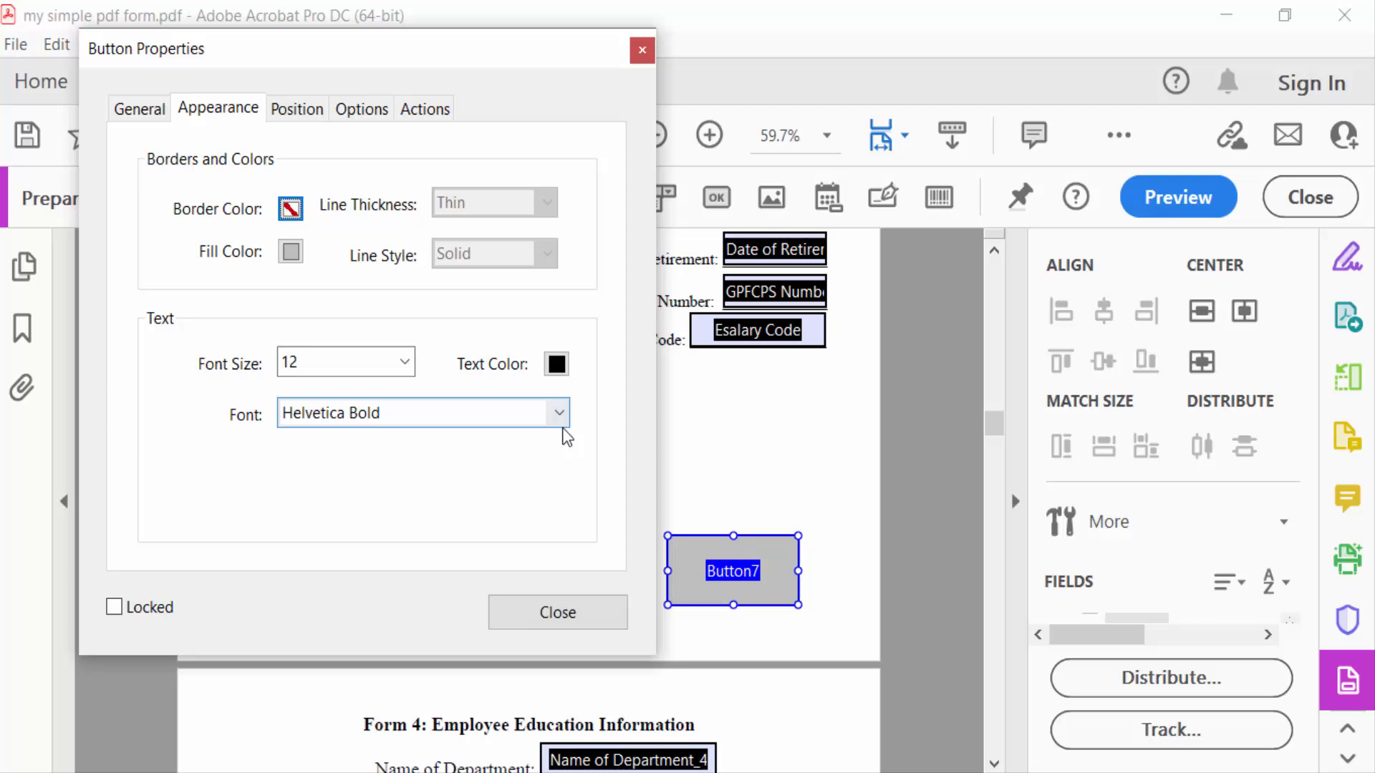
mouse_move(161, 130)
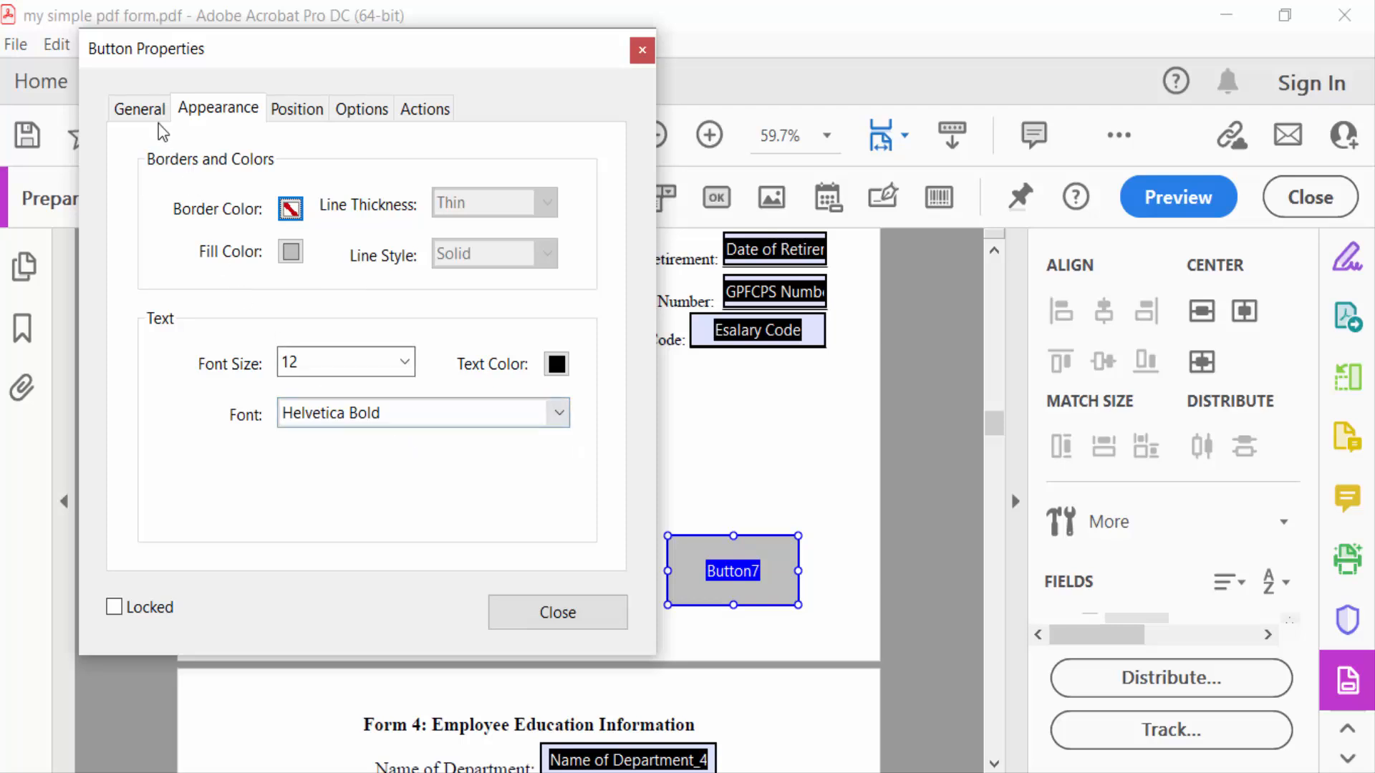
left_click(139, 107)
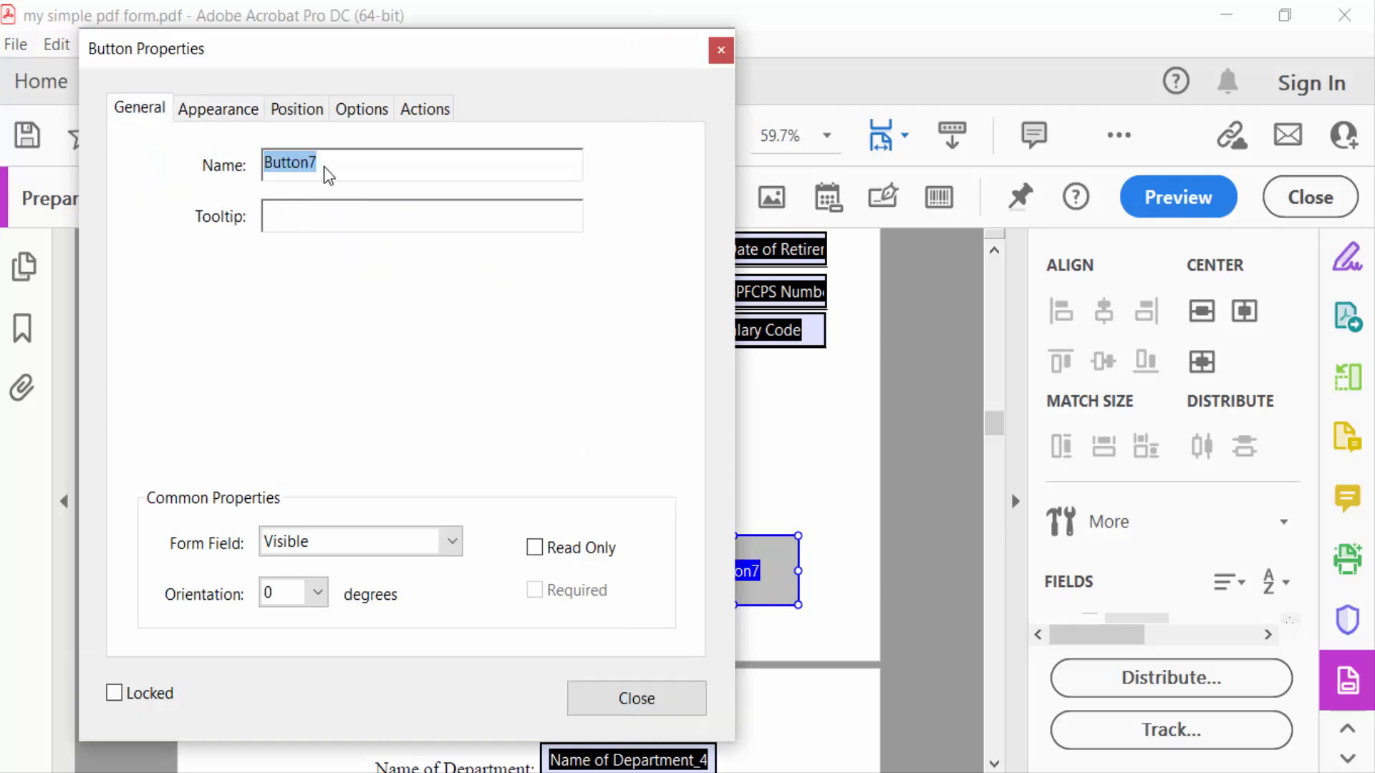
left_click(351, 163)
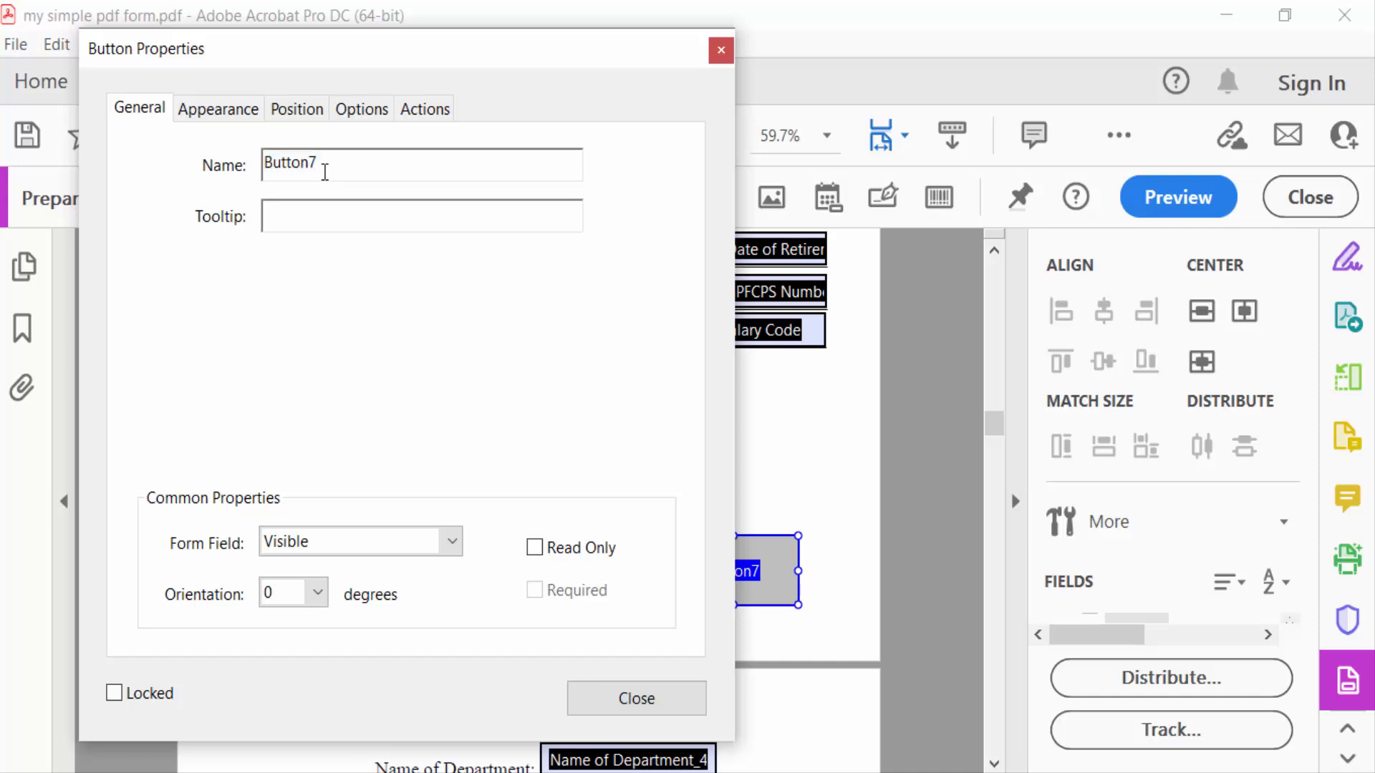
key("Backspace")
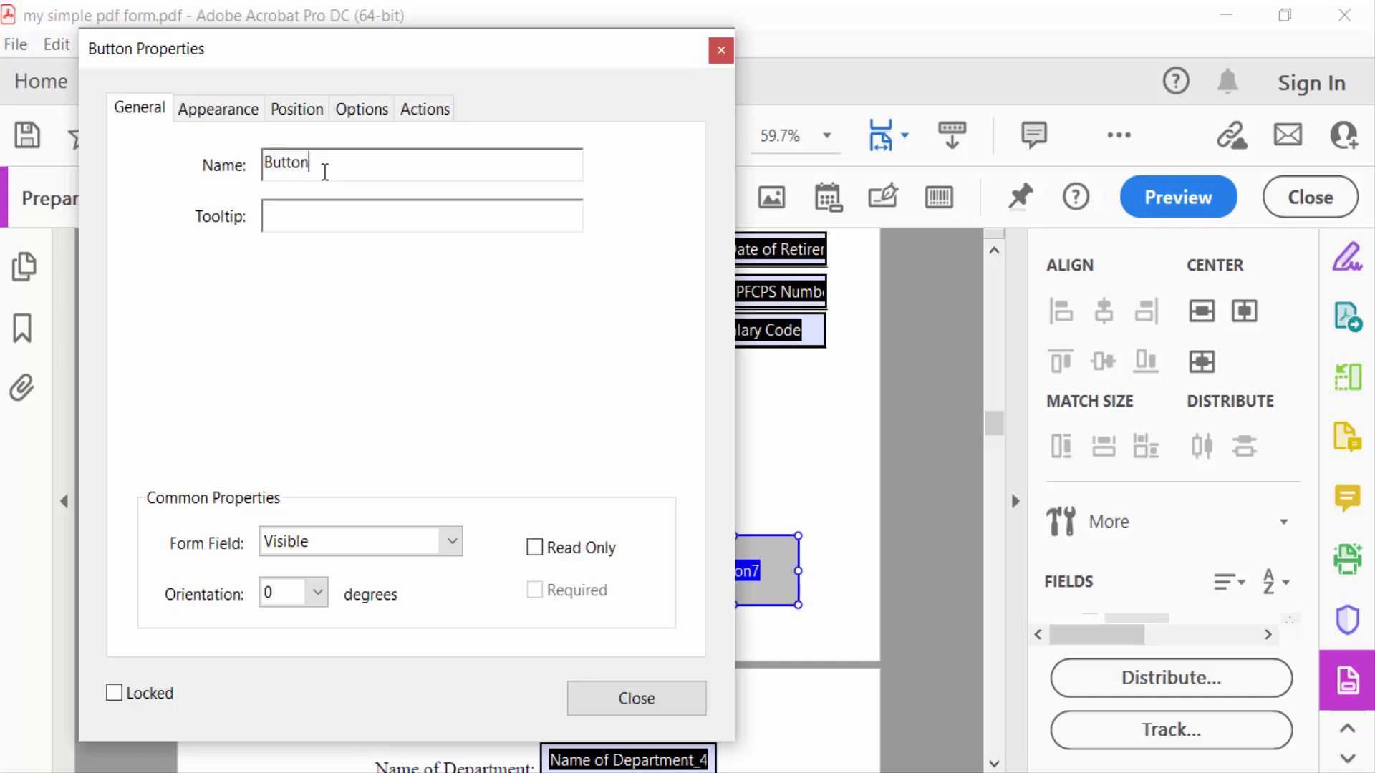
left_click(218, 107)
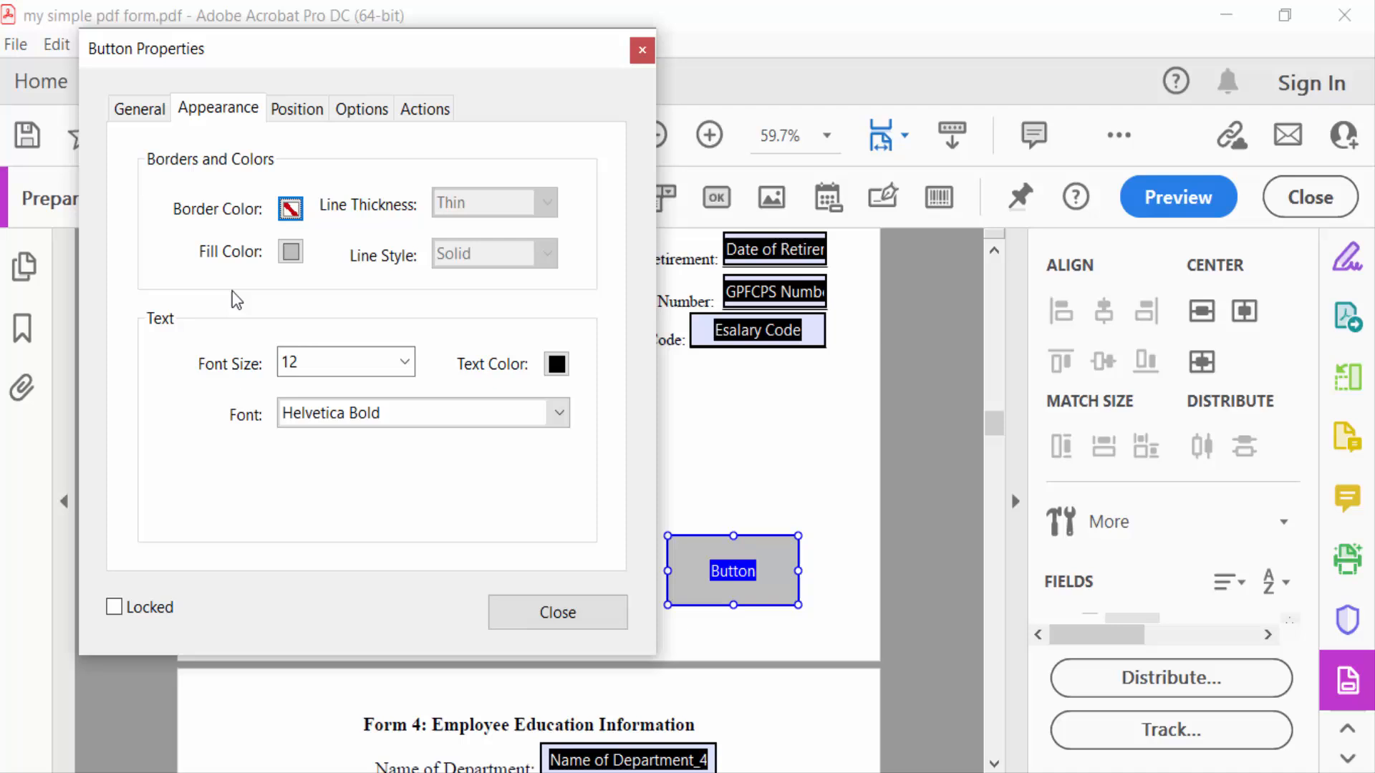
Give the button a cyan border, red fill and Thick line thickness
left_click(290, 208)
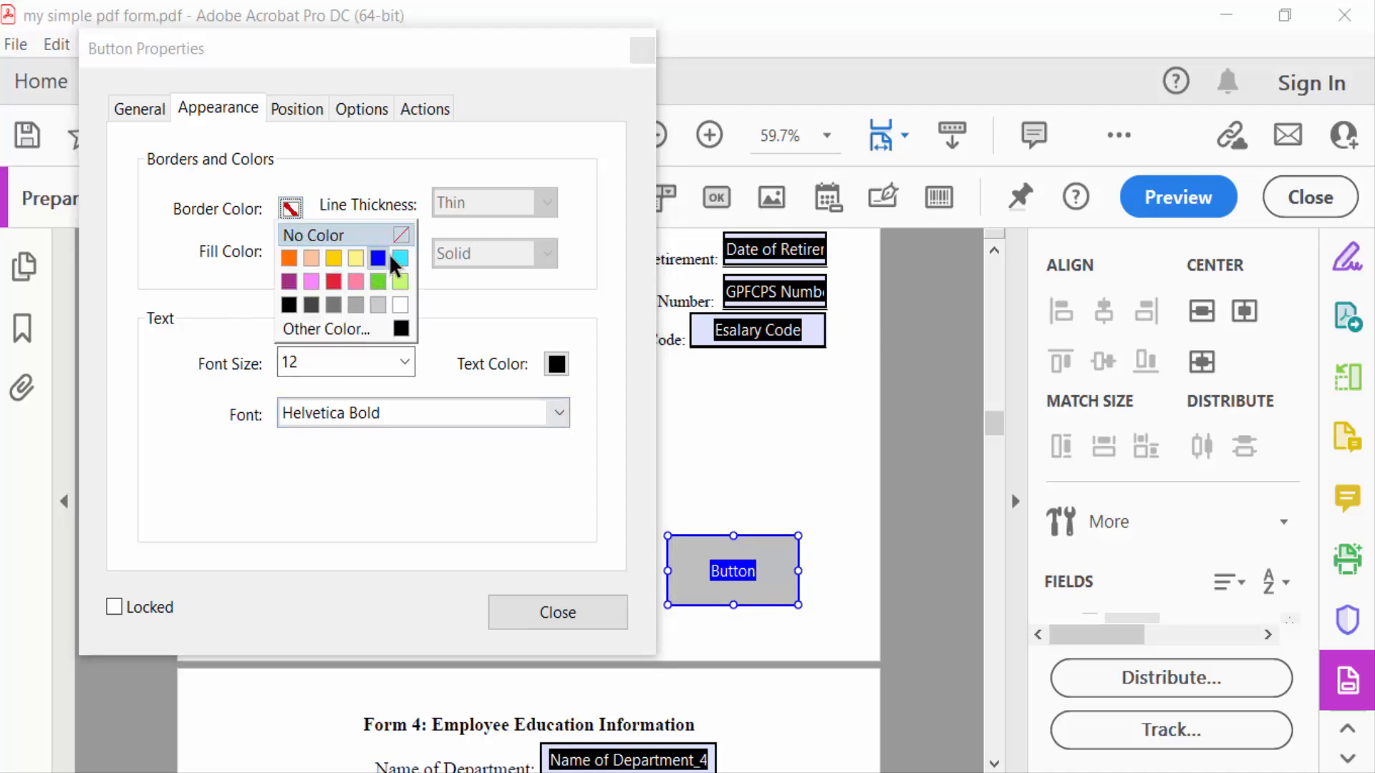
left_click(401, 258)
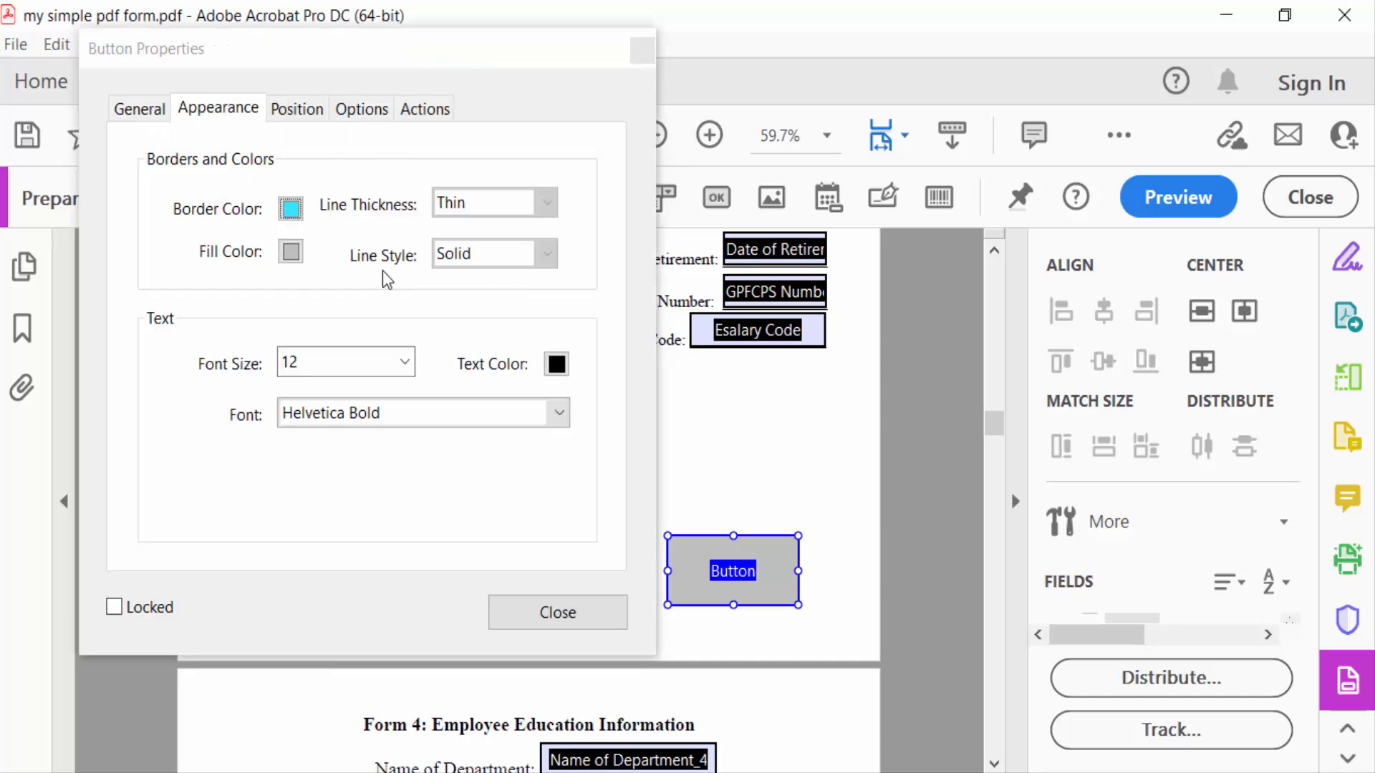
left_click(289, 252)
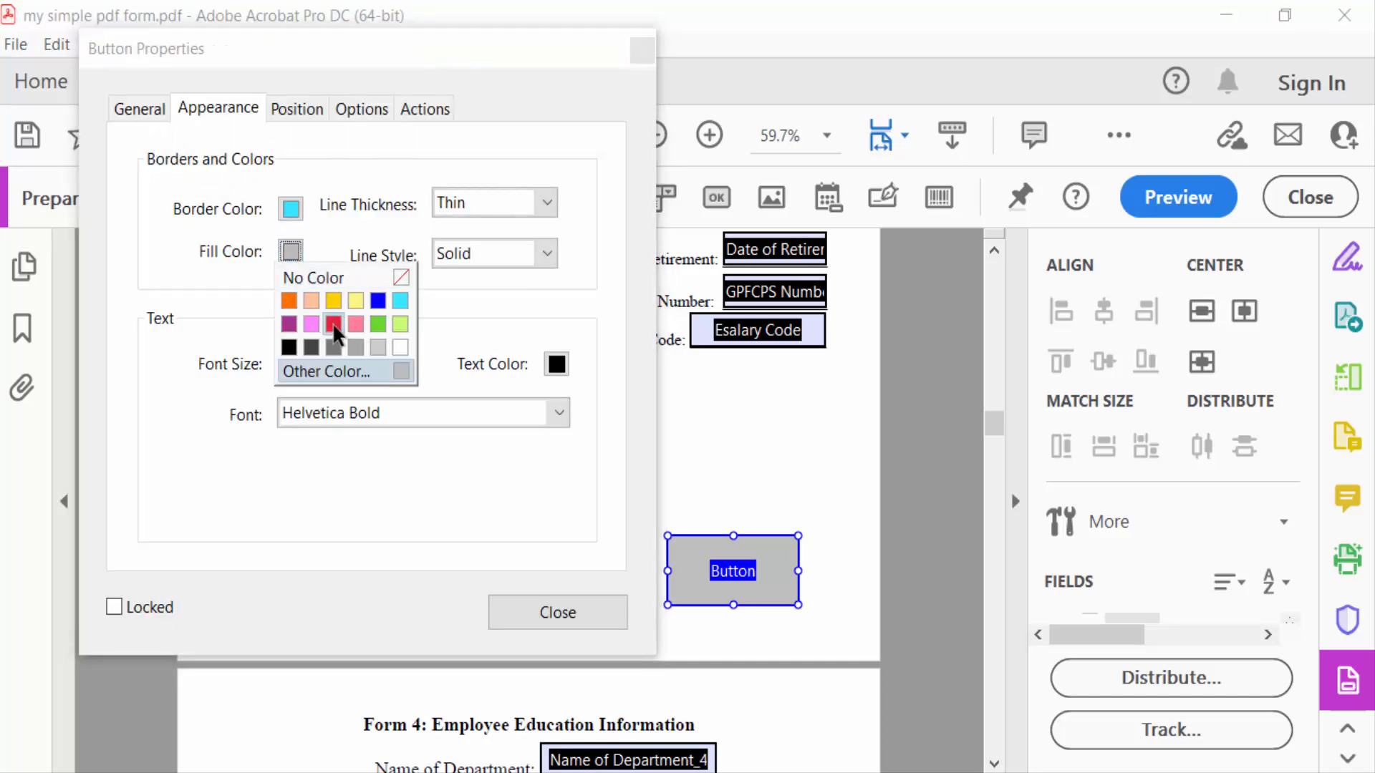
left_click(356, 325)
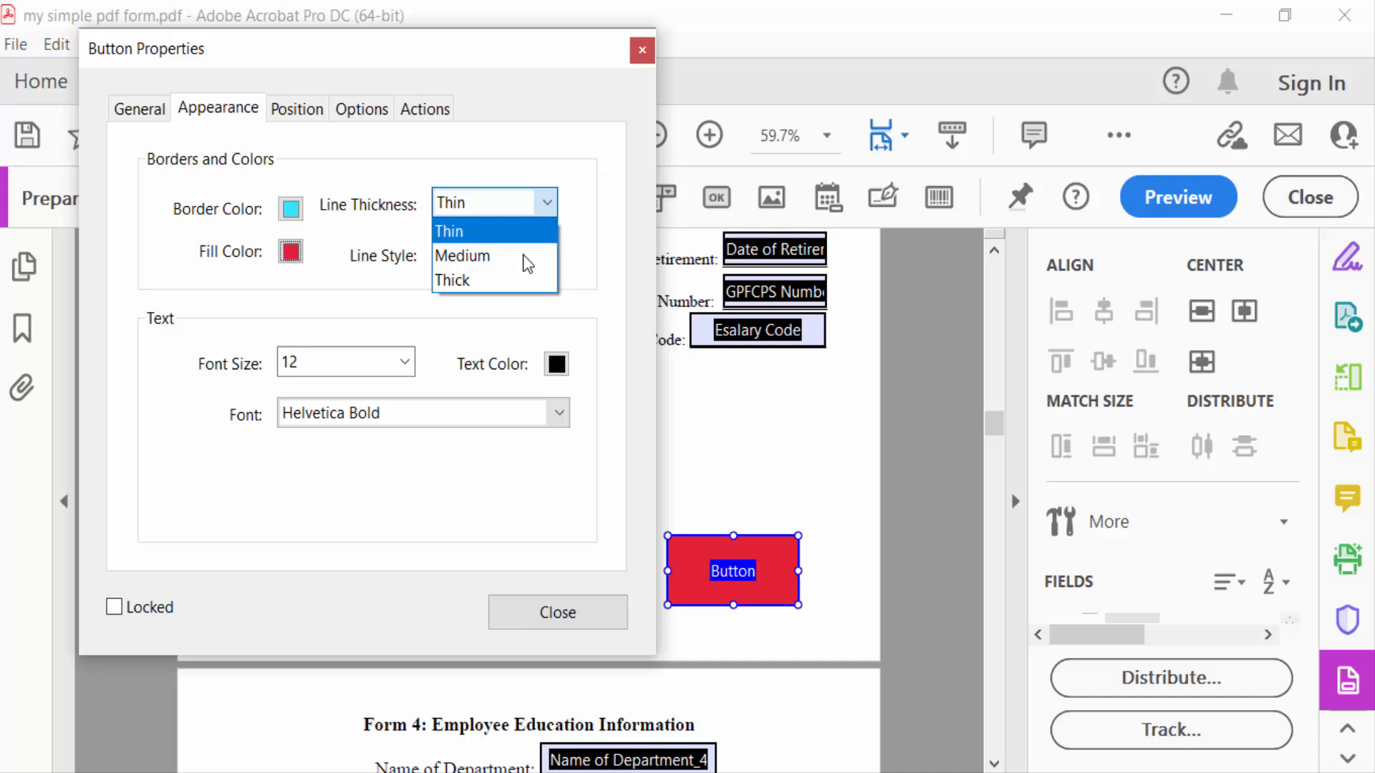
left_click(453, 279)
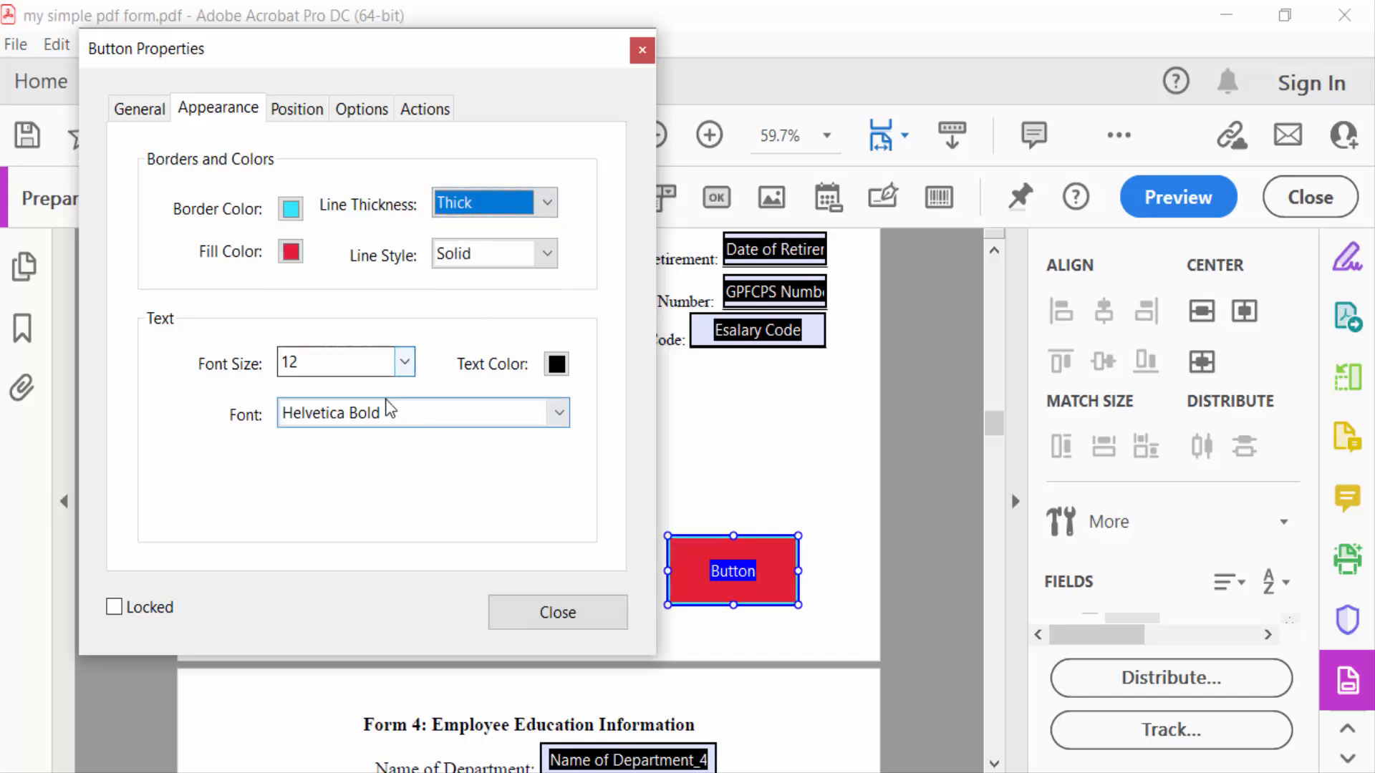
Set the label text to 18-point white Times Bold
left_click(404, 363)
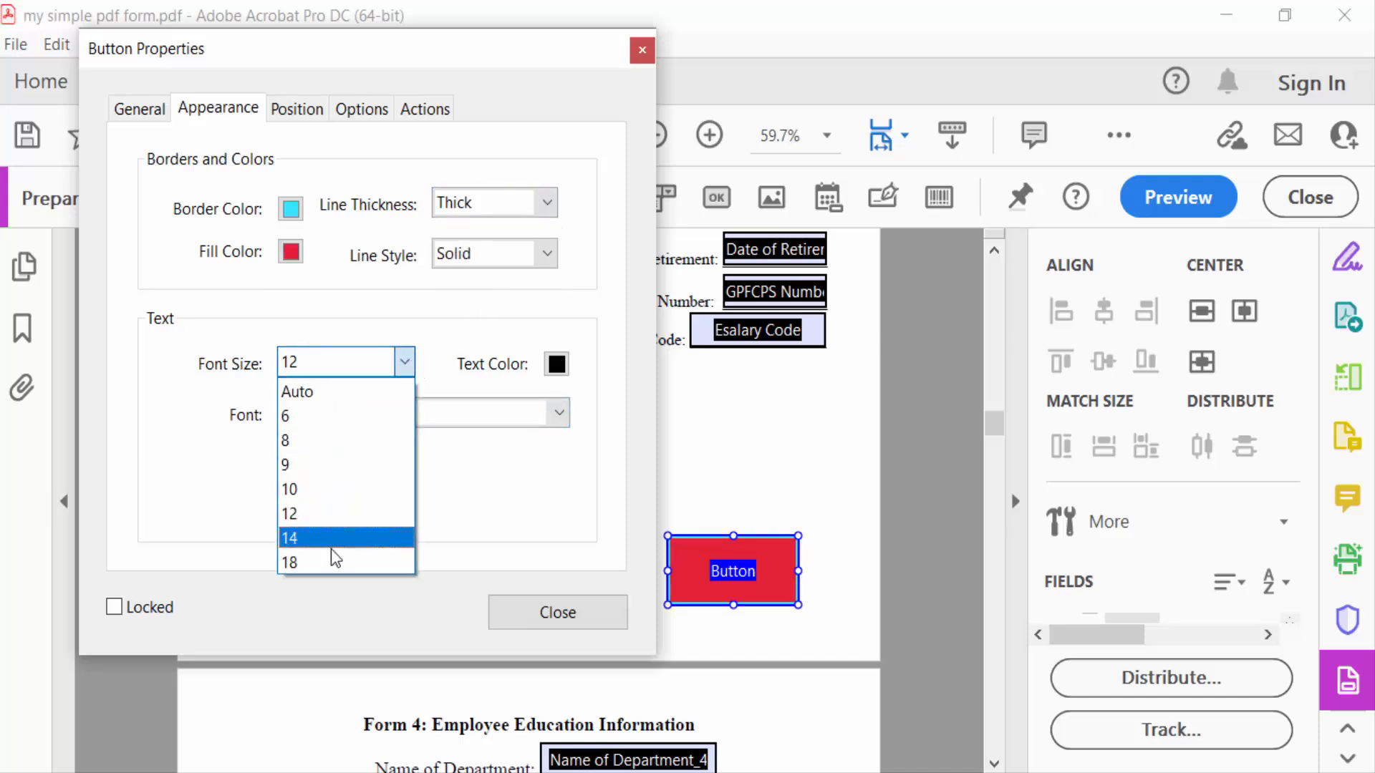
left_click(290, 561)
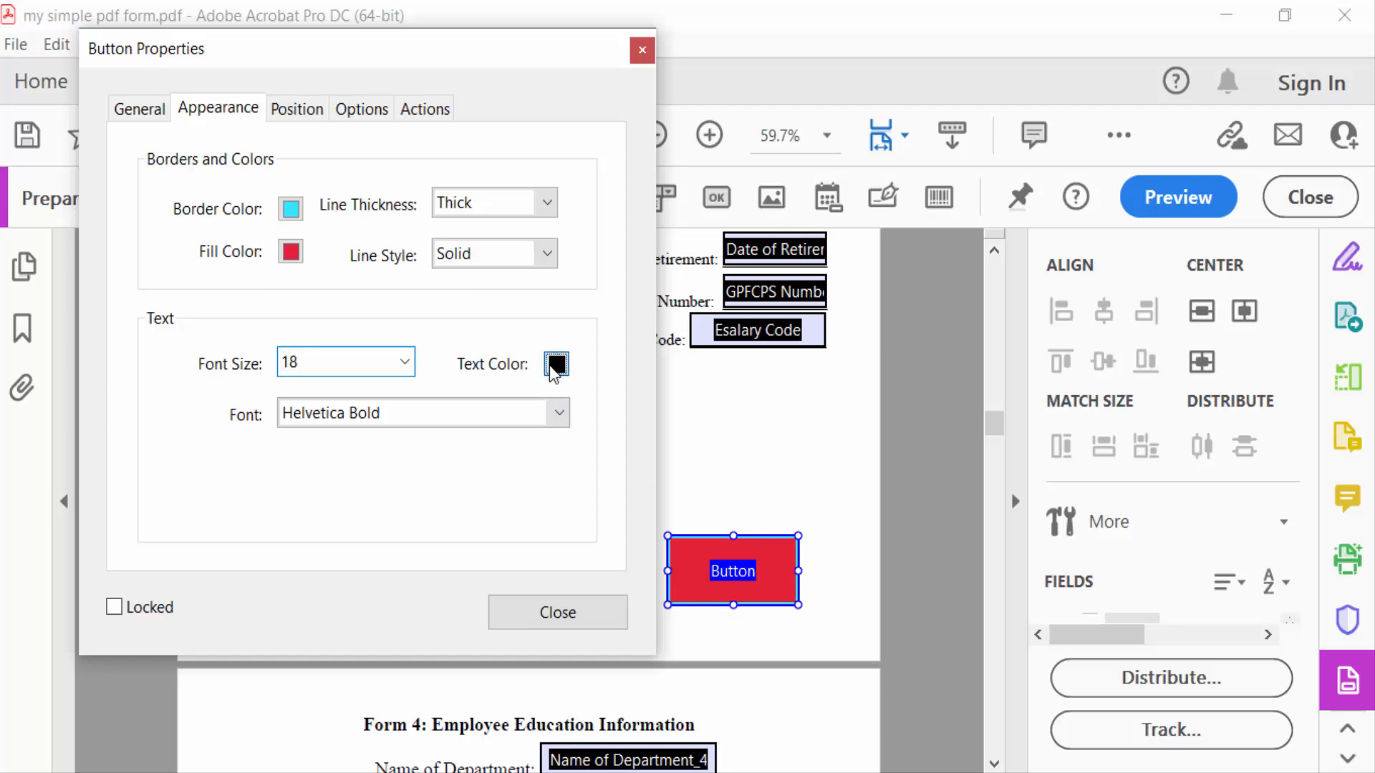
left_click(556, 362)
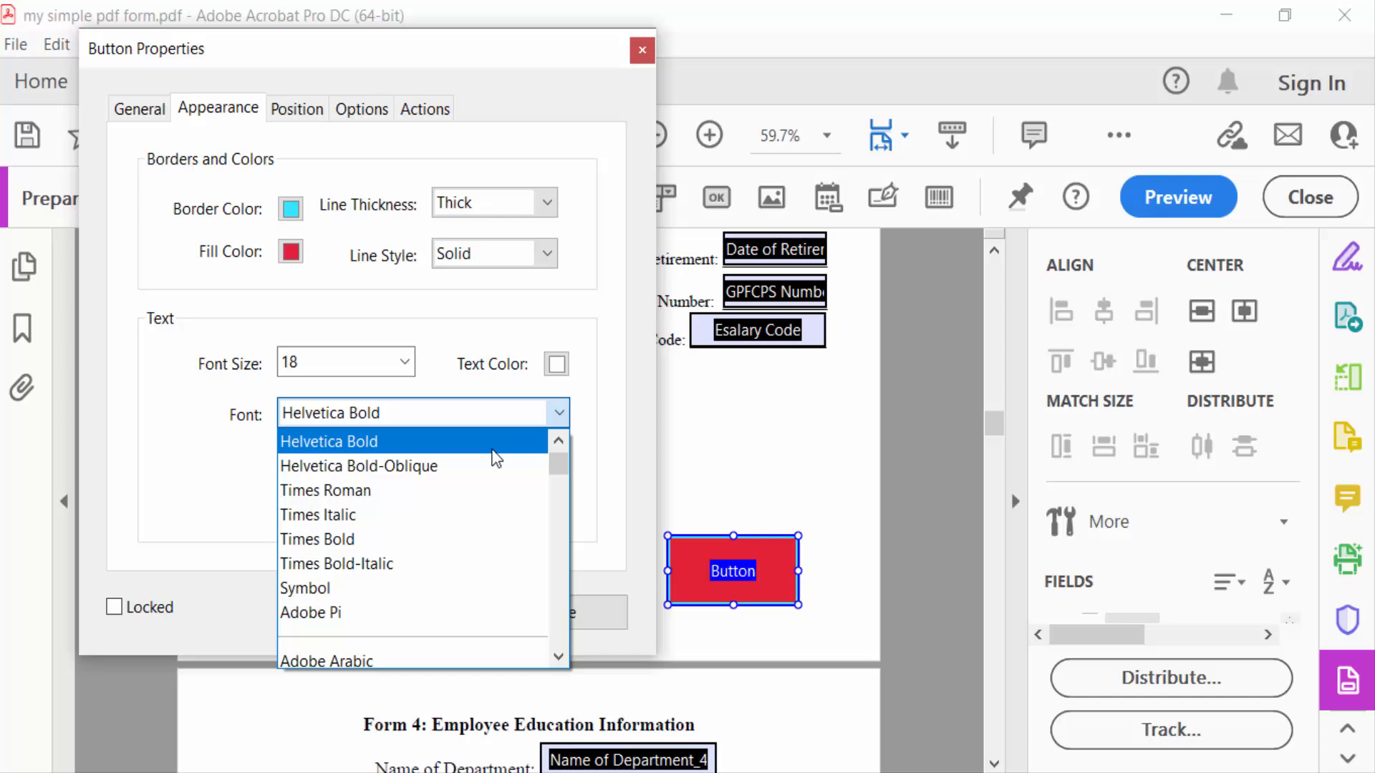
mouse_move(350, 539)
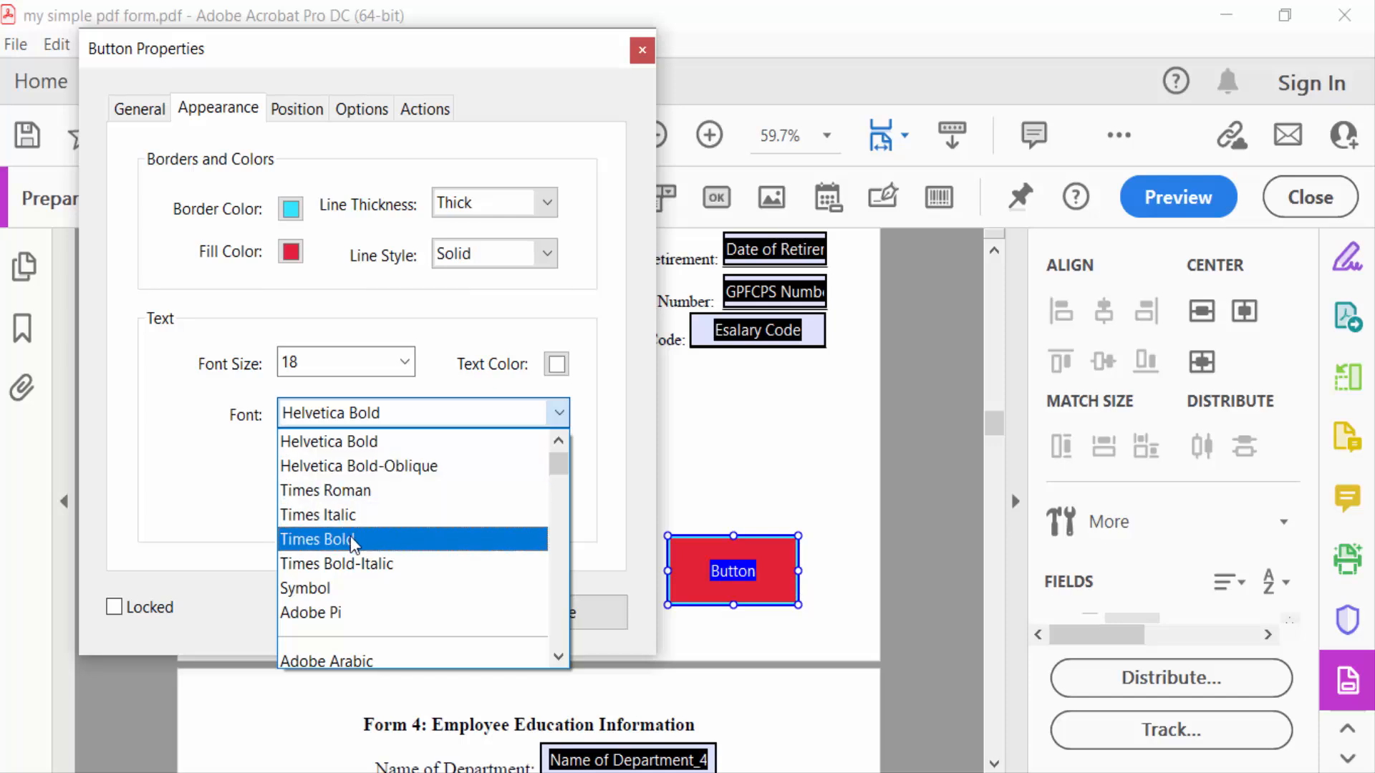
left_click(296, 107)
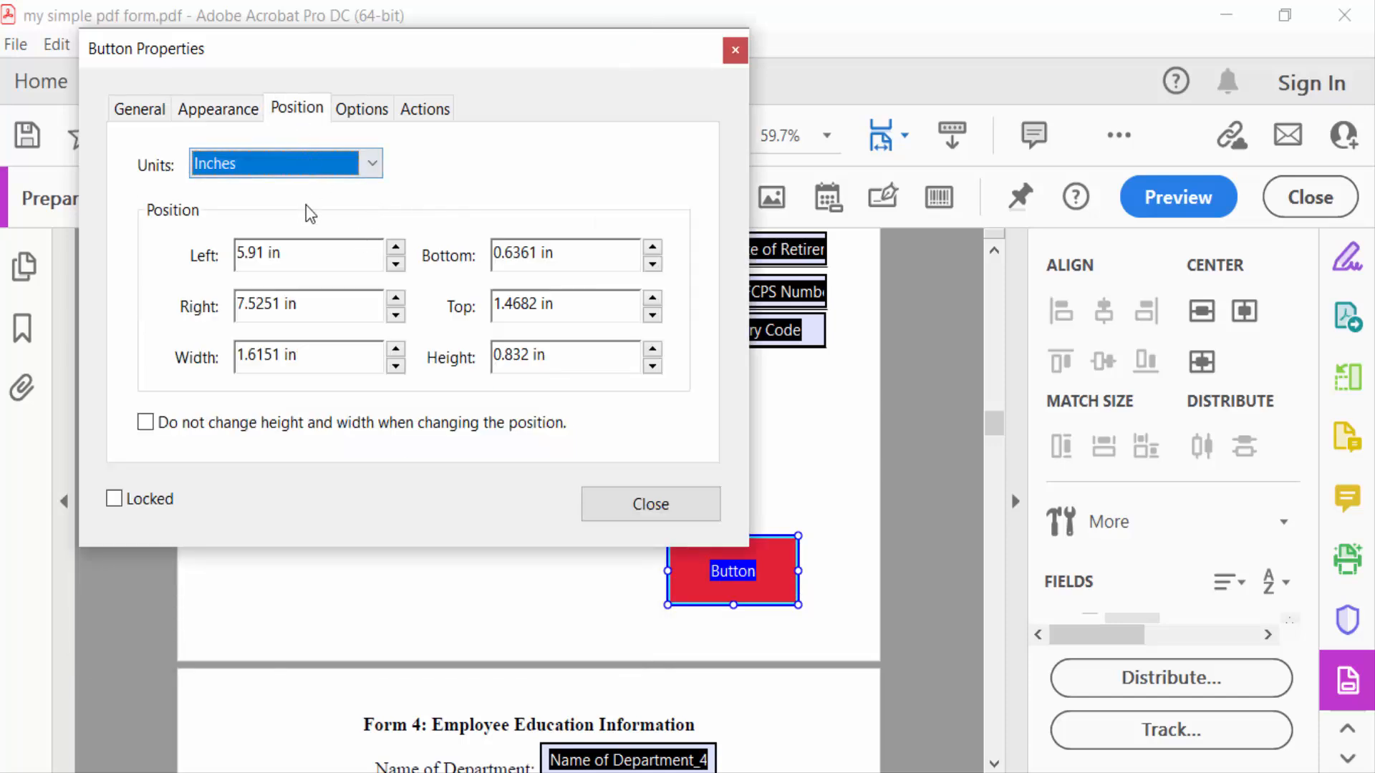
Set the button's label to 'SAV' and move to its click action settings
left_click(361, 108)
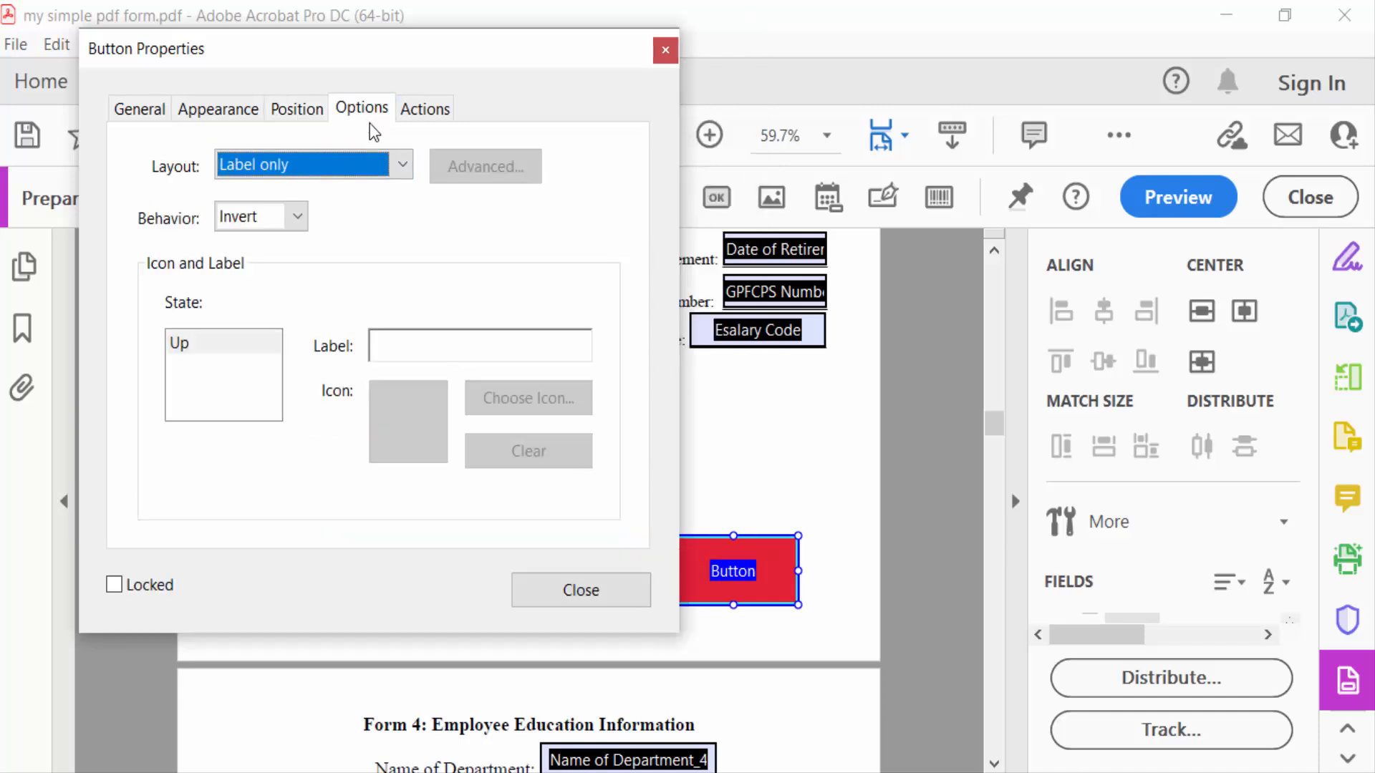
left_click(478, 345)
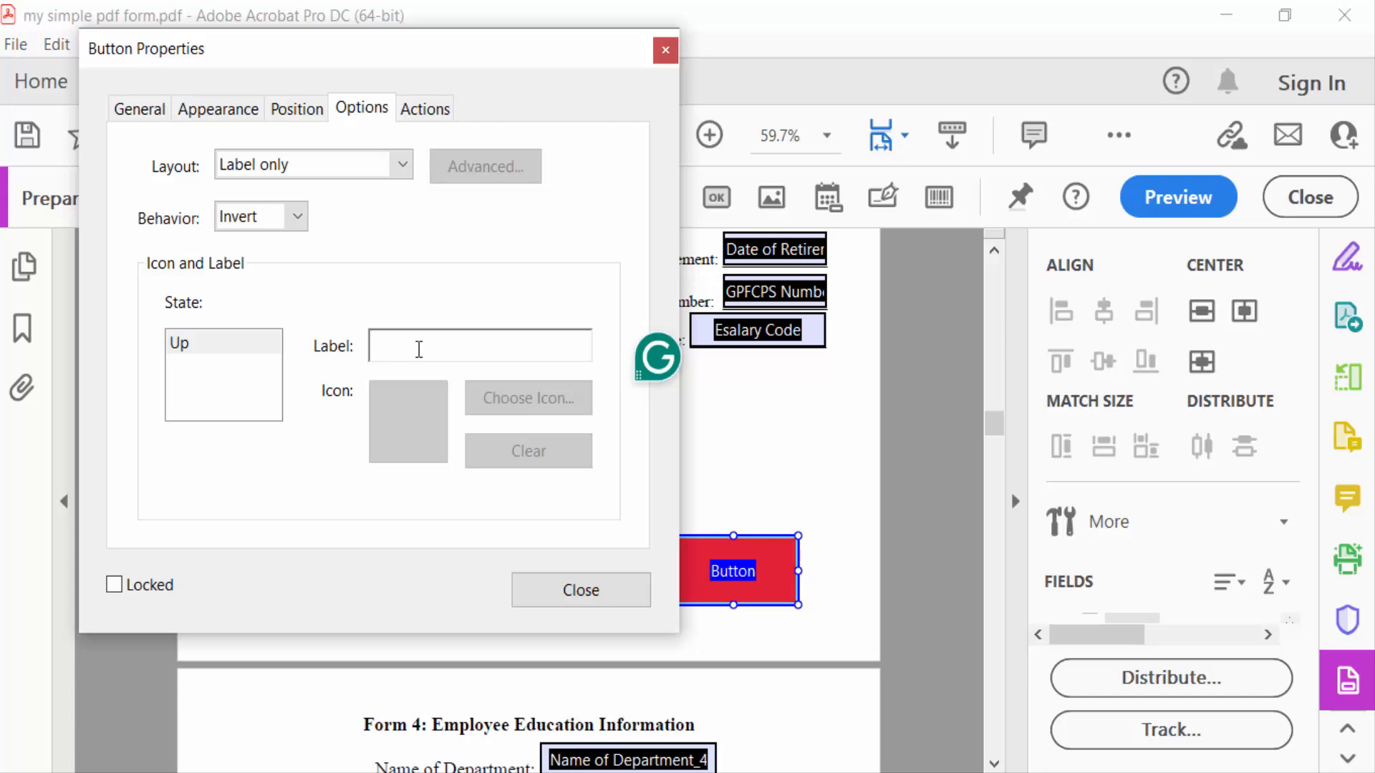
type("SAV")
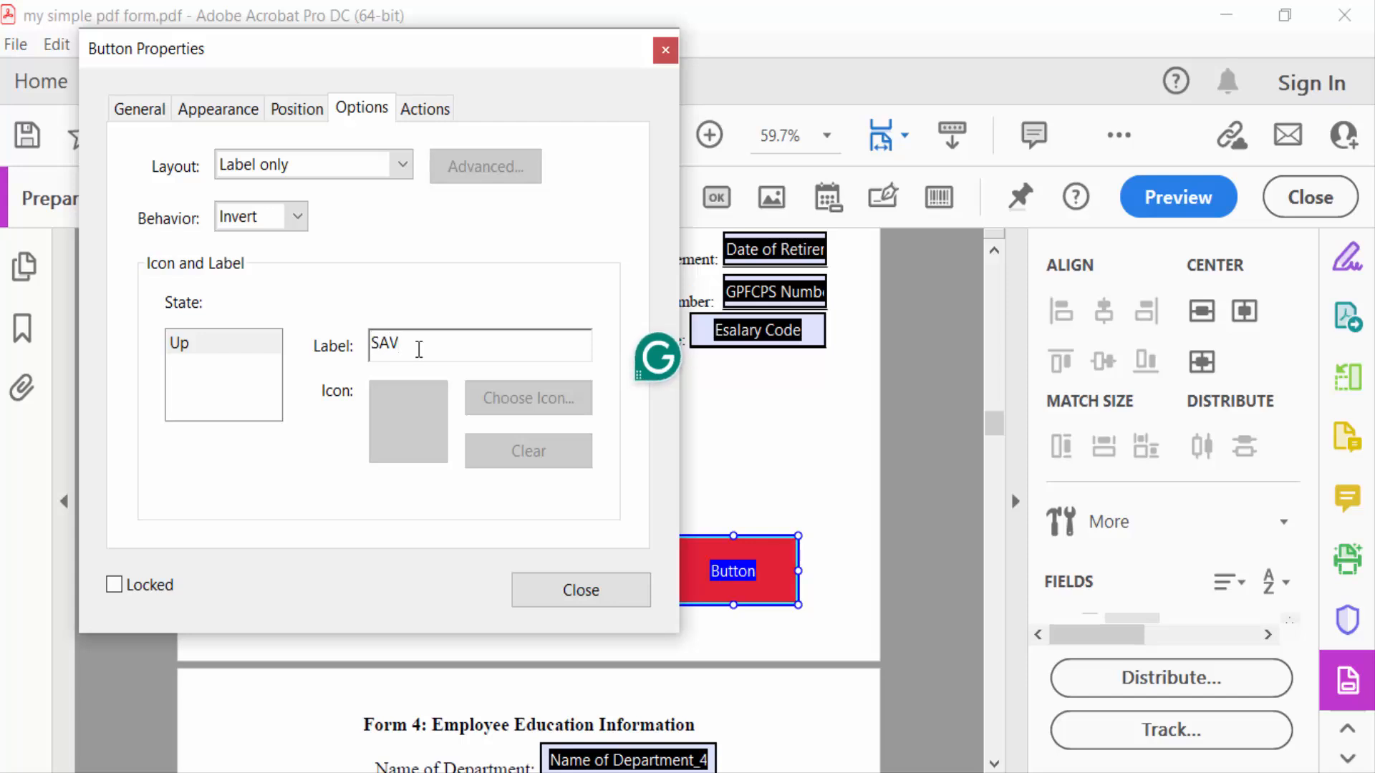
left_click(424, 107)
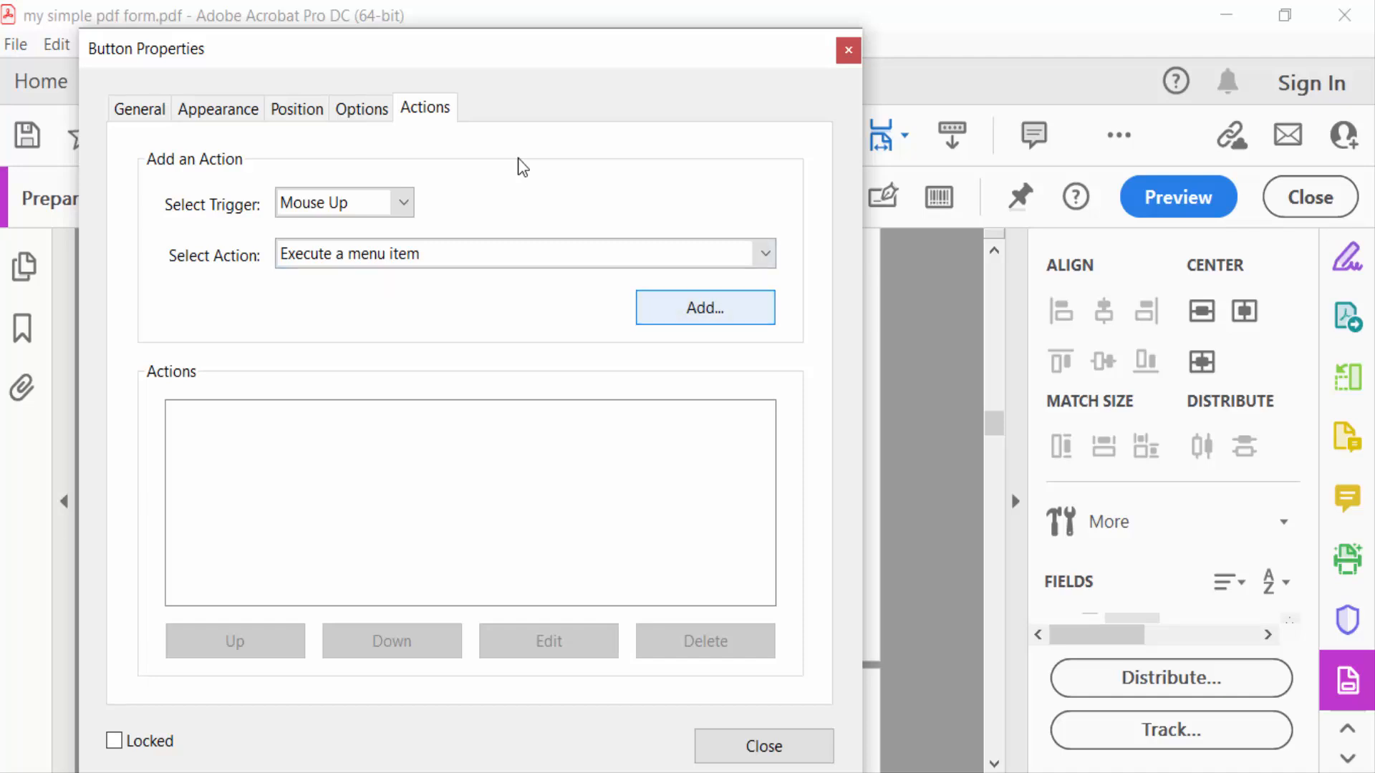
Choose File>Save As... as the menu command the button executes
left_click(705, 307)
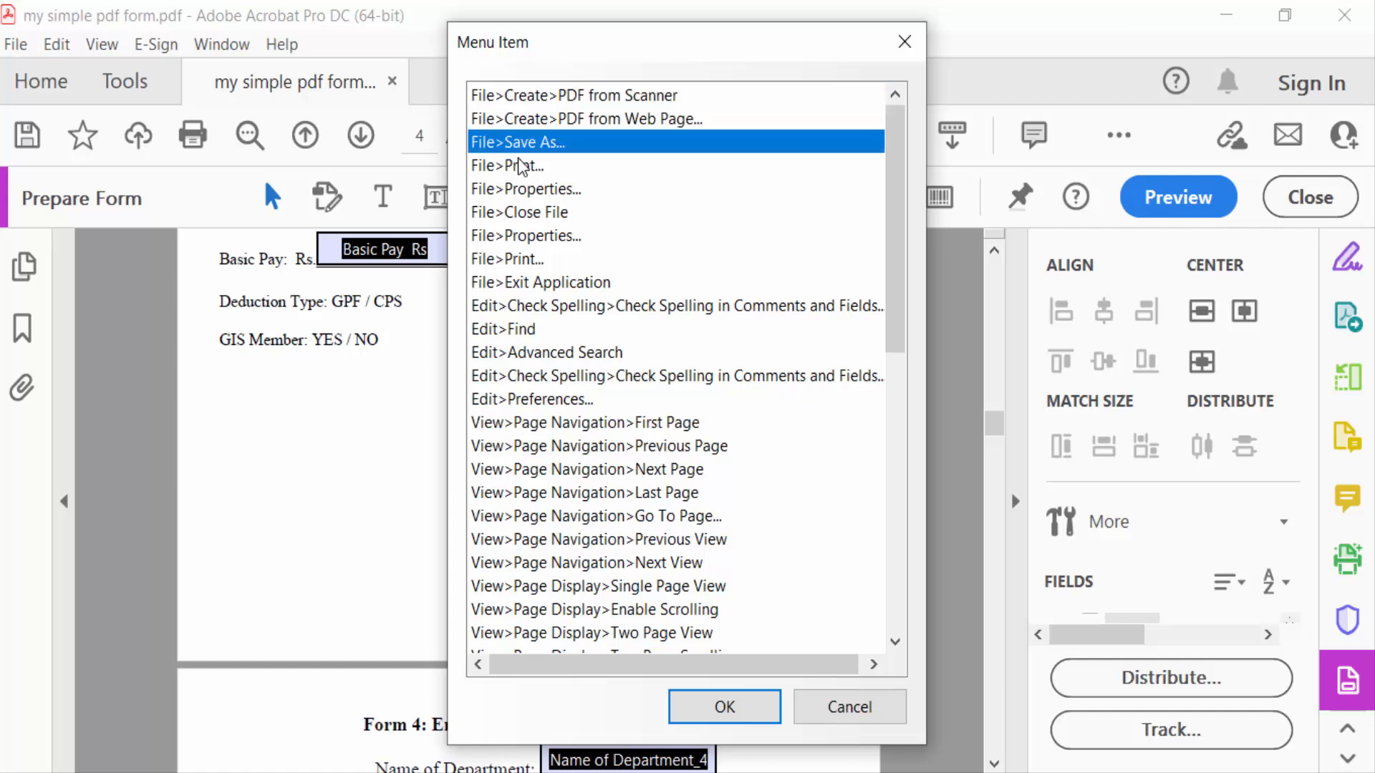
left_click(724, 705)
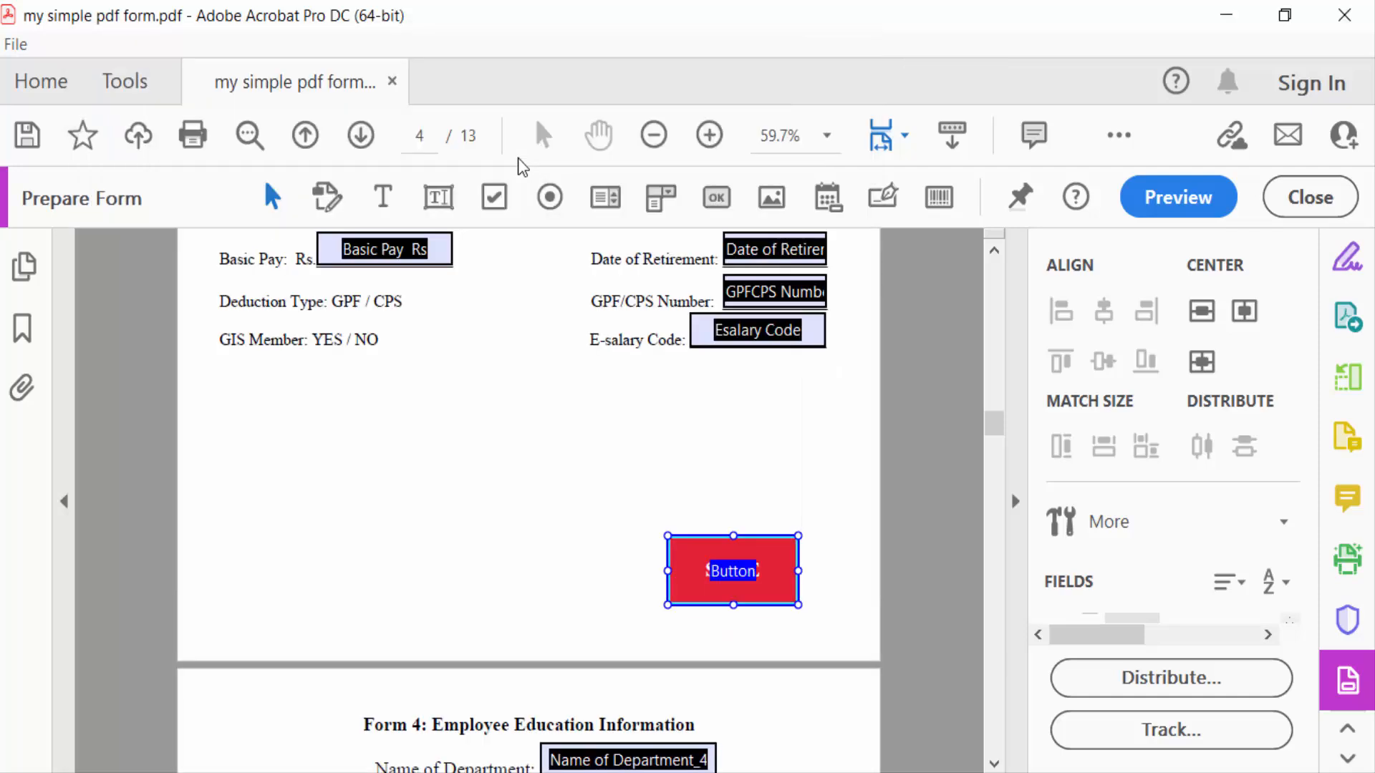
Preview the form and test the red SAVE button so the Save As PDF window appears
left_click(1177, 196)
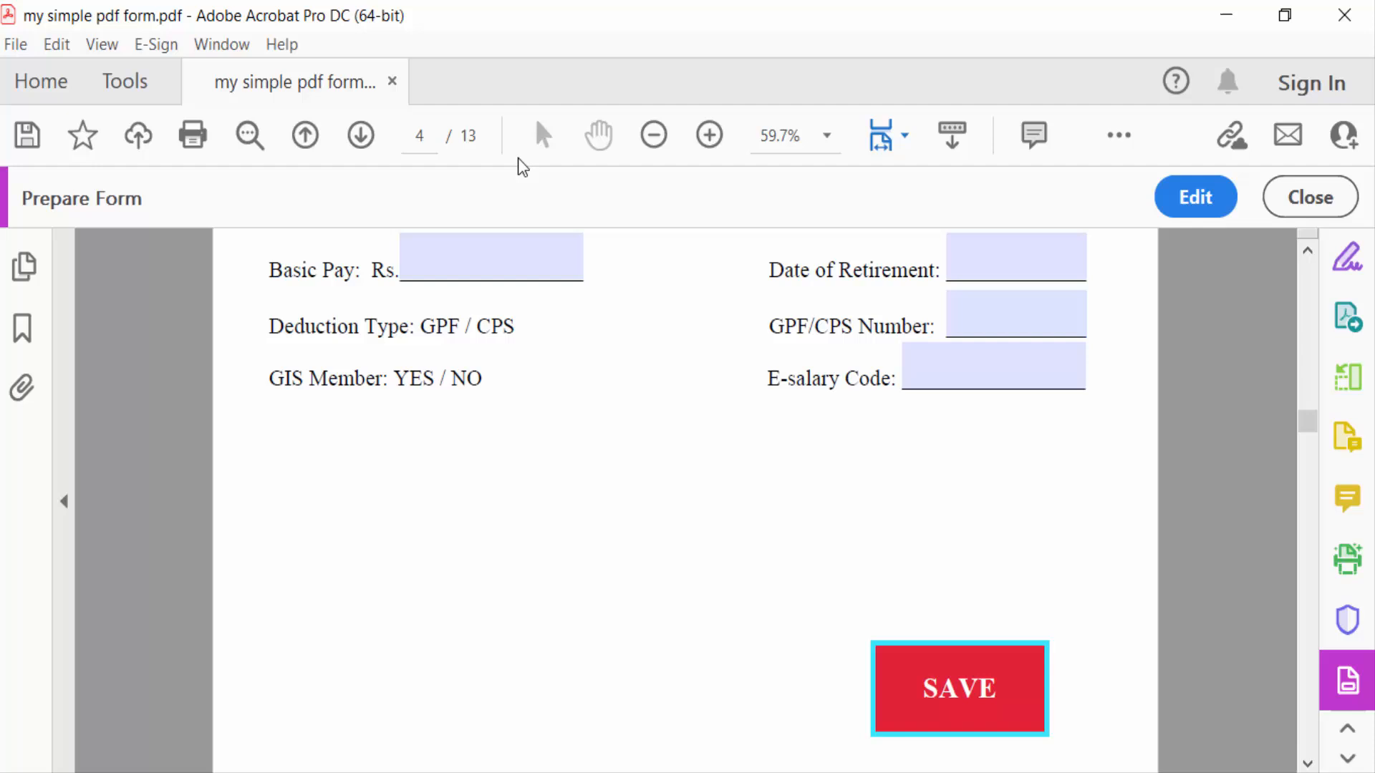
left_click(707, 134)
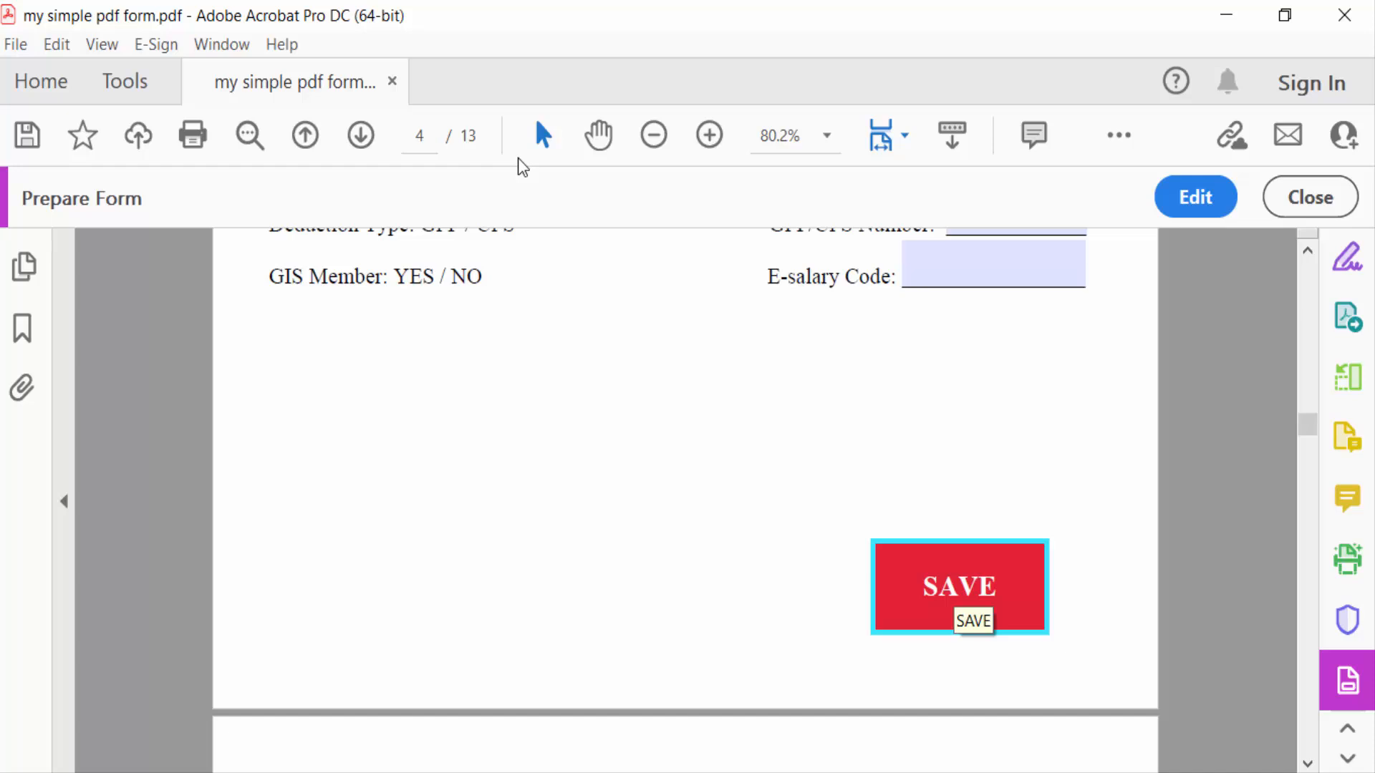
left_click(958, 587)
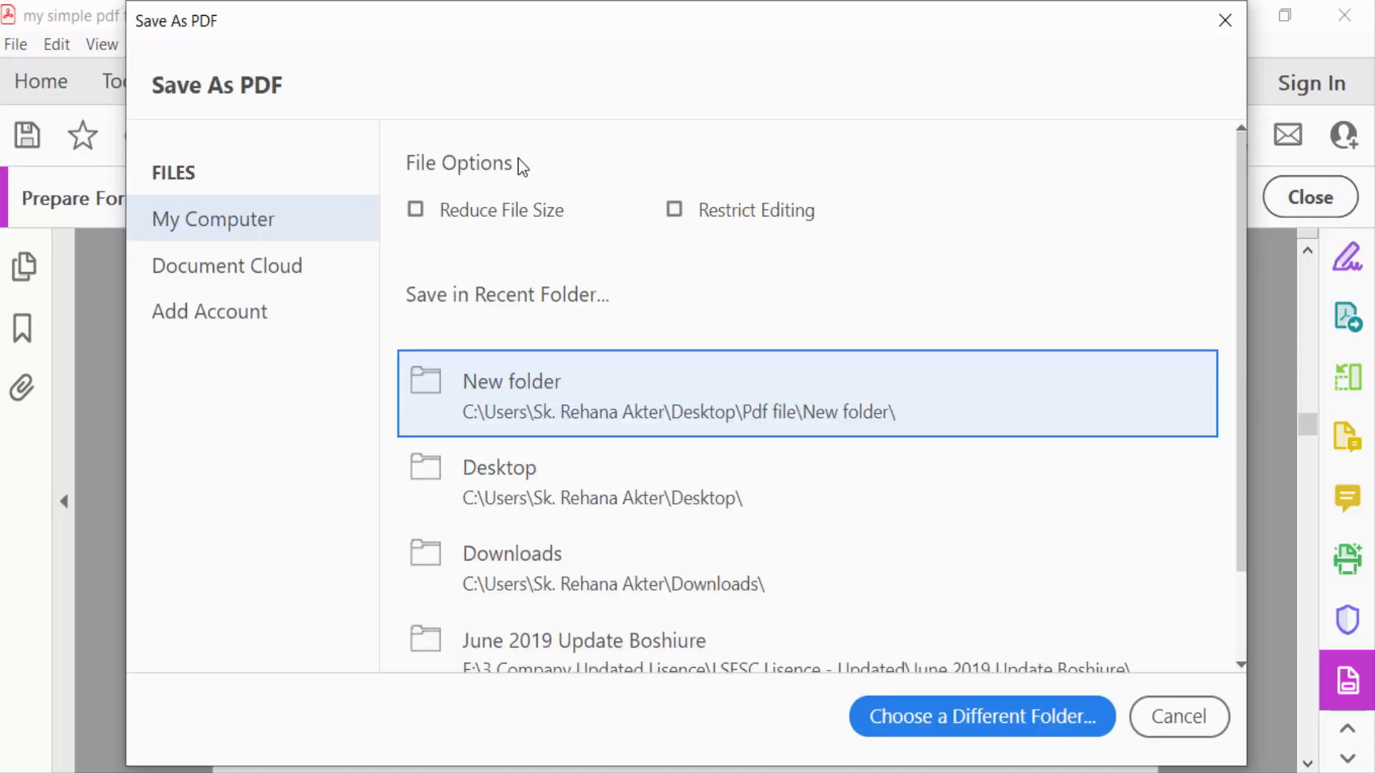
Browse to a different folder, then cancel the save to return to the previewed form
left_click(980, 715)
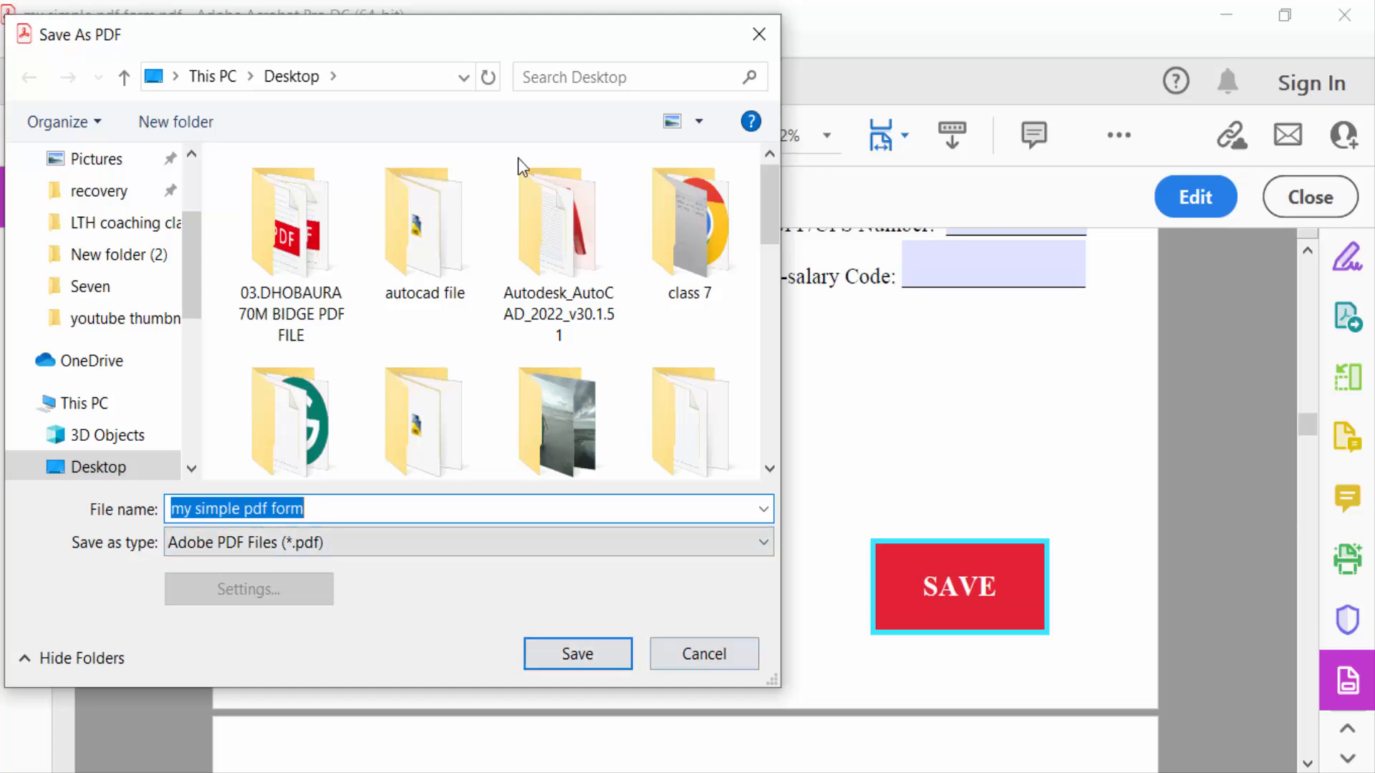
left_click(577, 653)
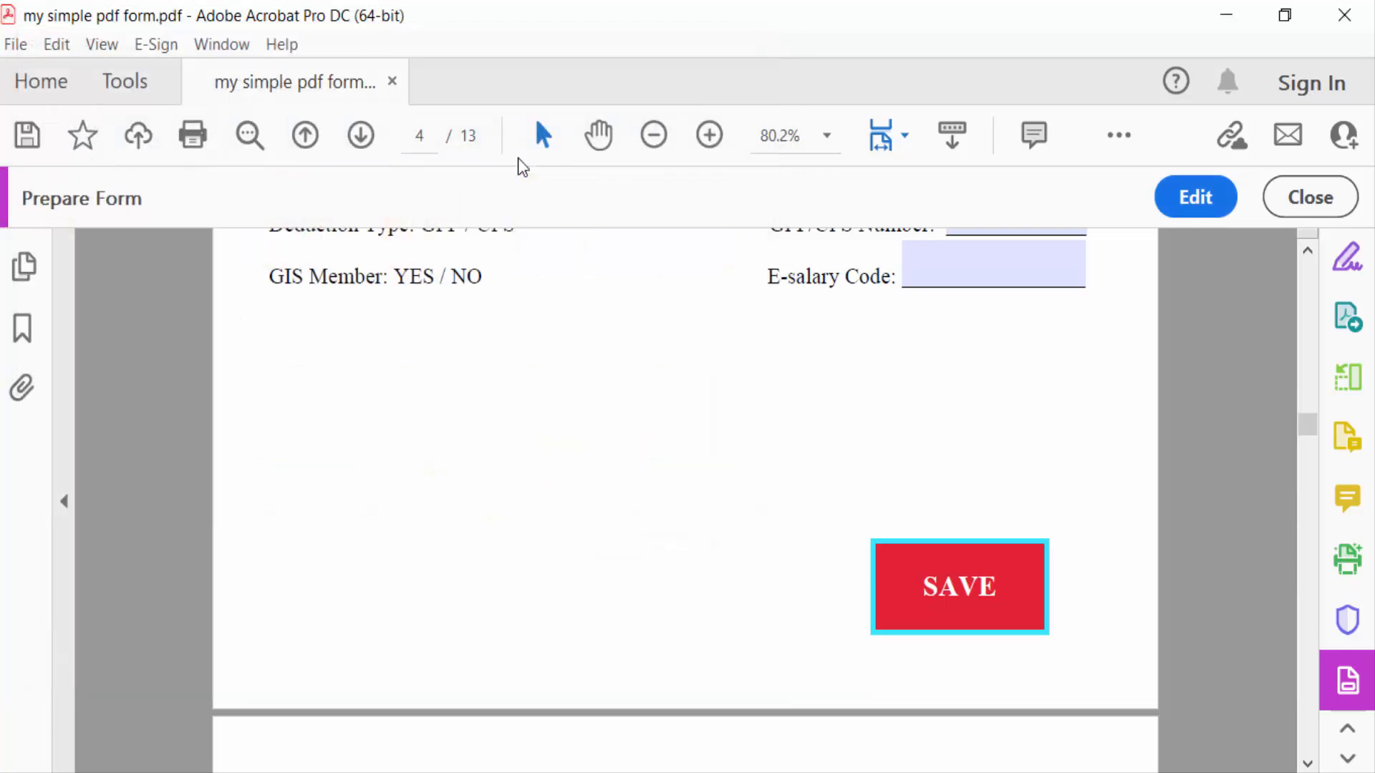